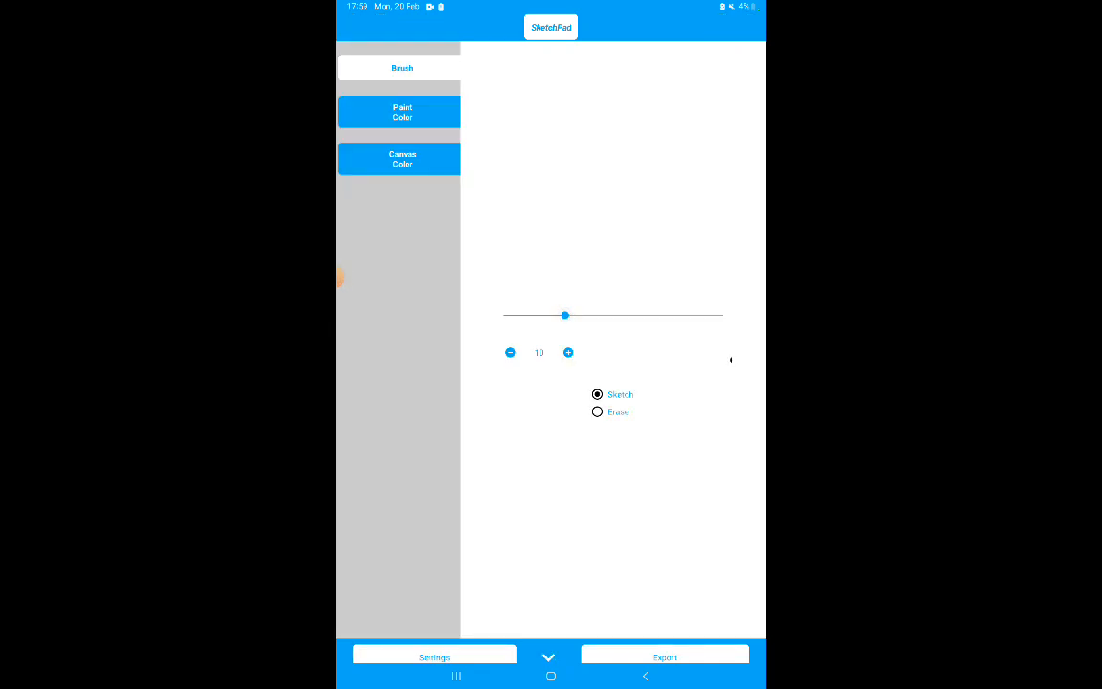
- Thicken the brush and freehand-draw a thick black outline of a tree-like region
left_click_drag(565, 315, 723, 314)
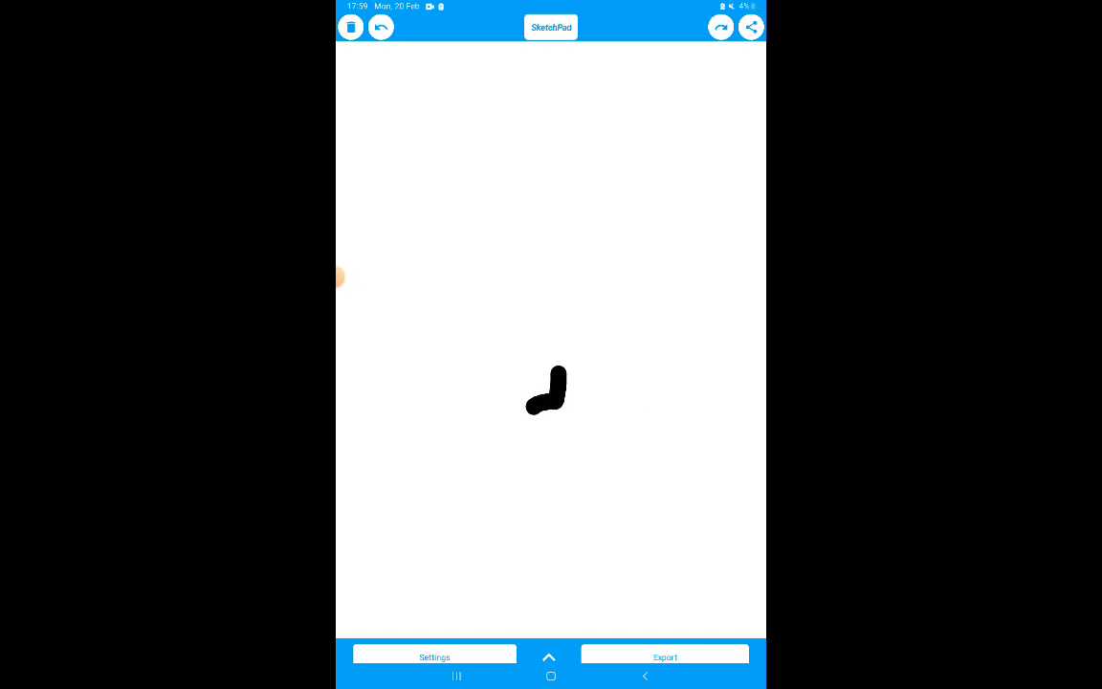
left_click_drag(546, 411, 579, 454)
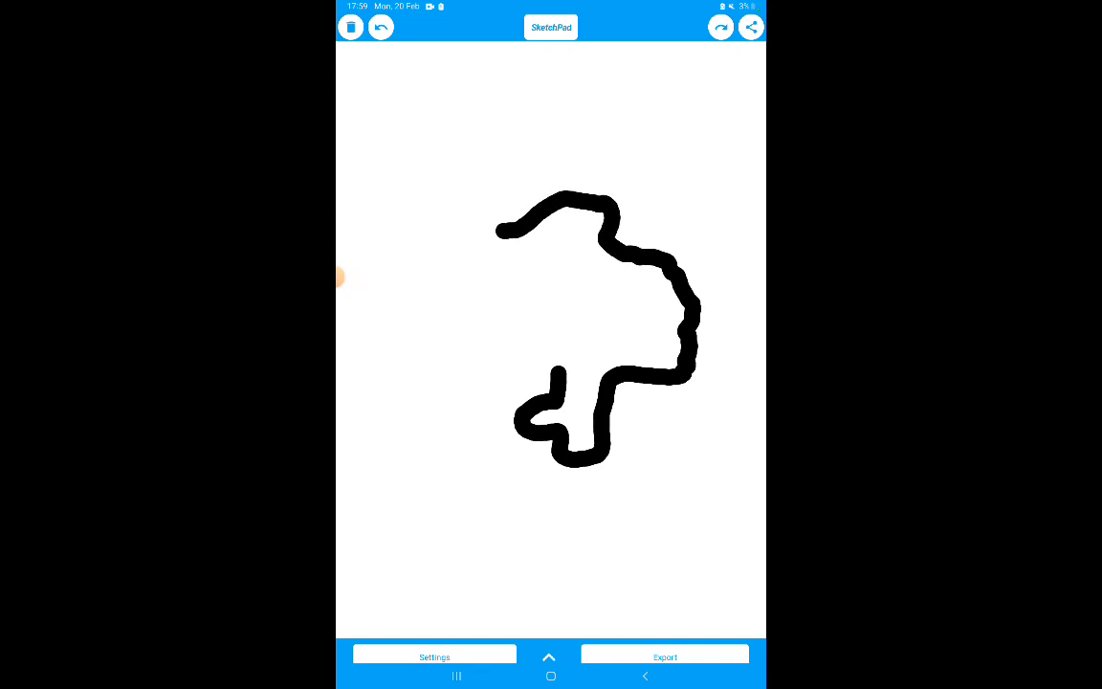
left_click_drag(492, 229, 440, 291)
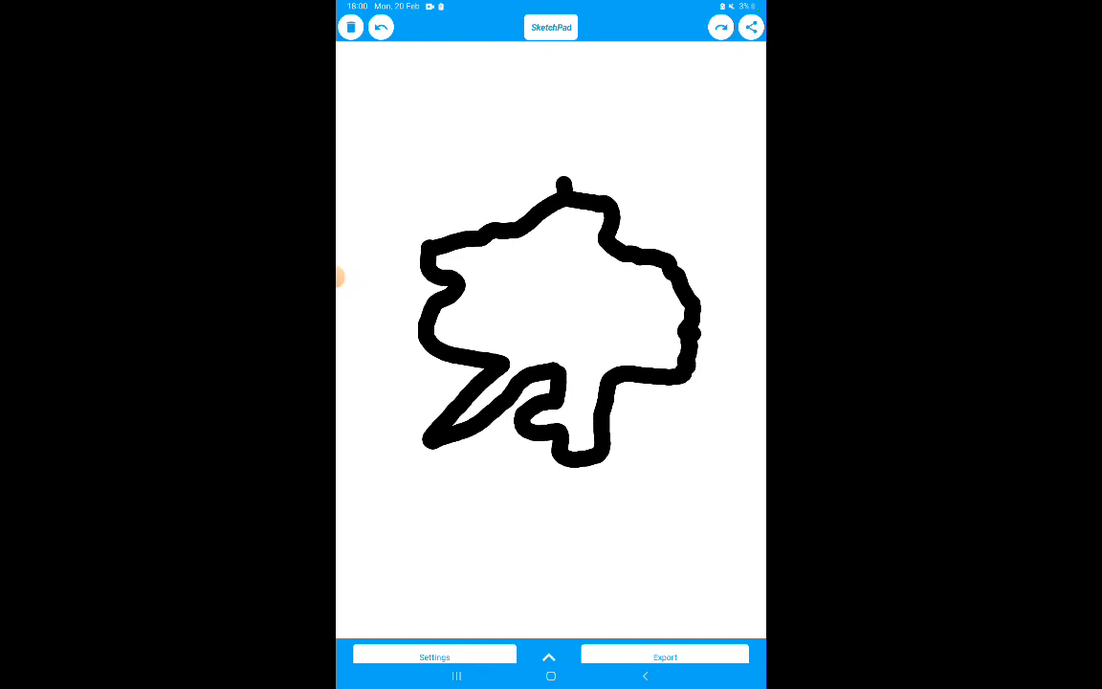
- Draw a black border line extending north from the outline
left_click_drag(563, 196, 574, 125)
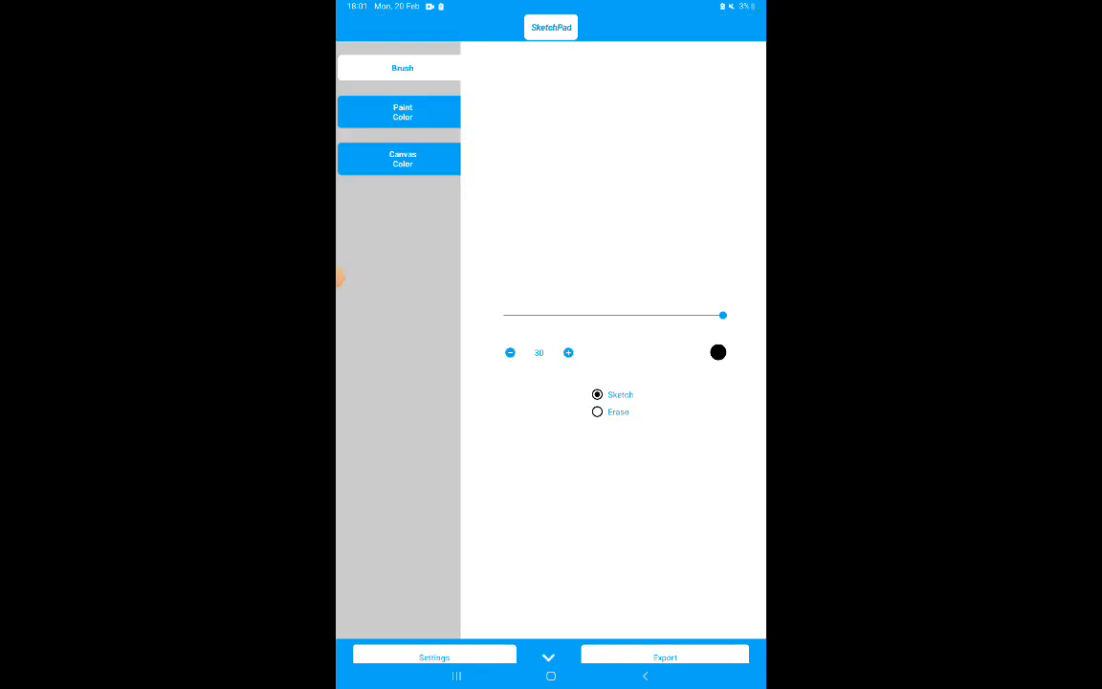
- Return to the canvas and paint a red patch inside the southern lobe
left_click(402, 111)
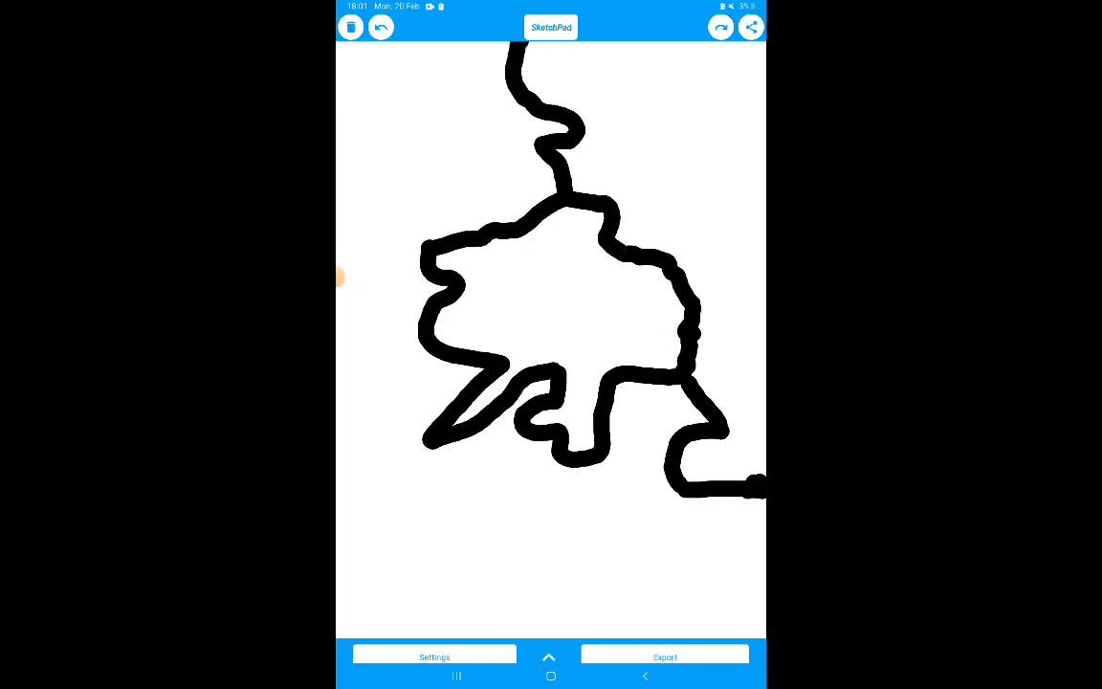
left_click_drag(532, 418, 579, 413)
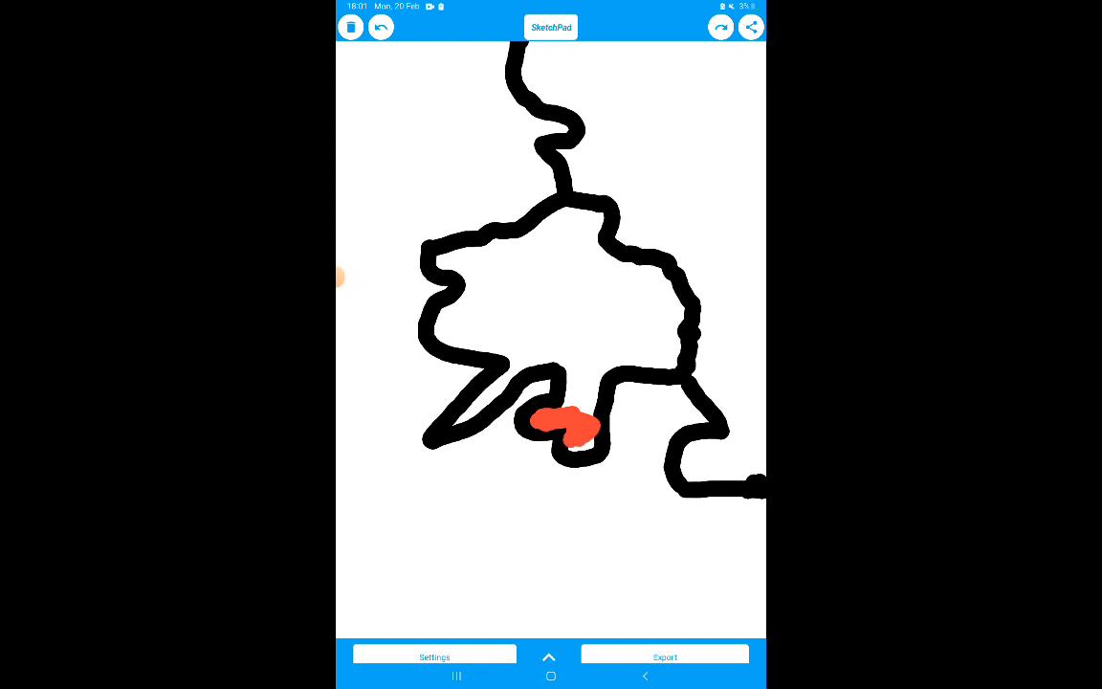
- Scribble red up the middle, across the centre and over the western part
left_click_drag(574, 430, 583, 368)
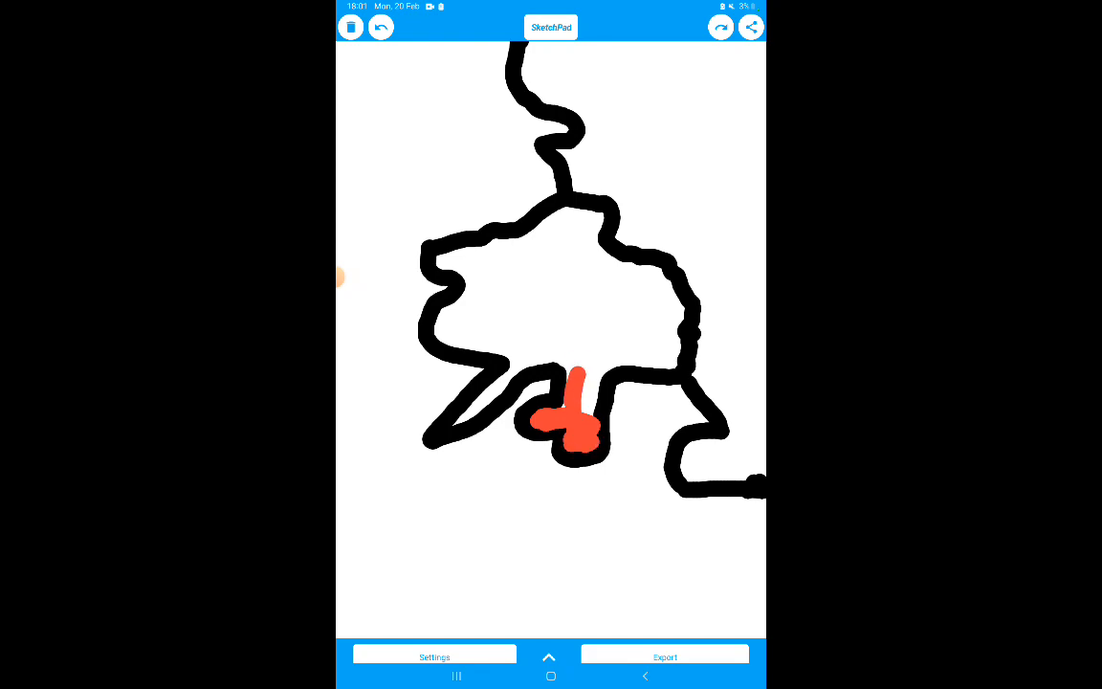
left_click_drag(583, 430, 588, 340)
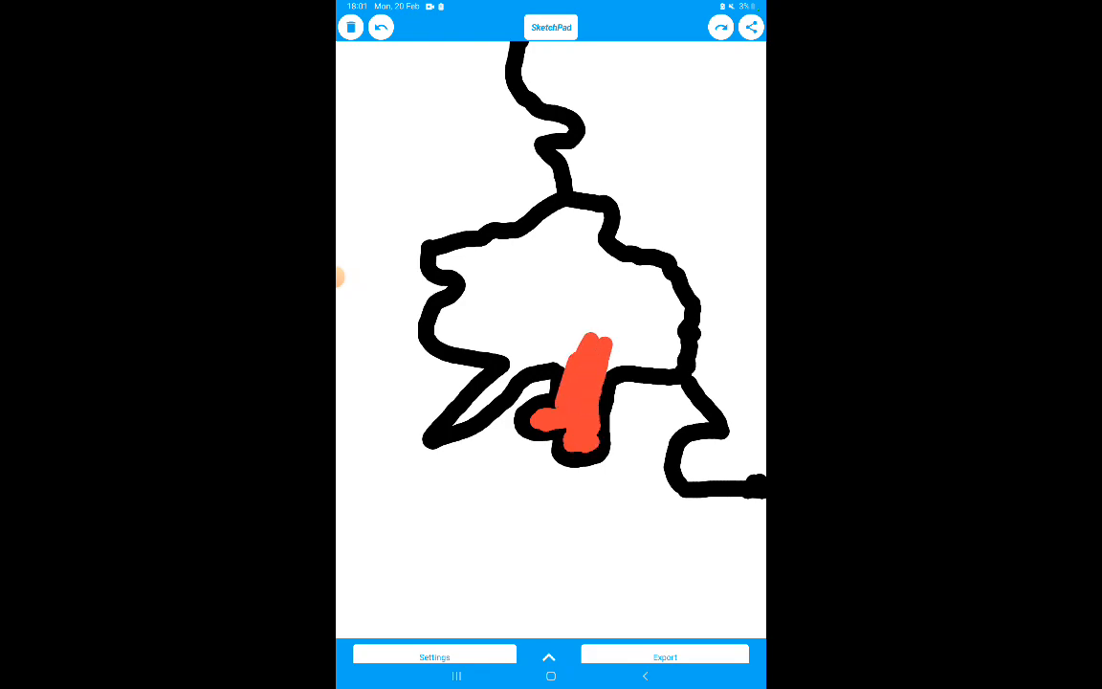
left_click_drag(594, 359, 665, 358)
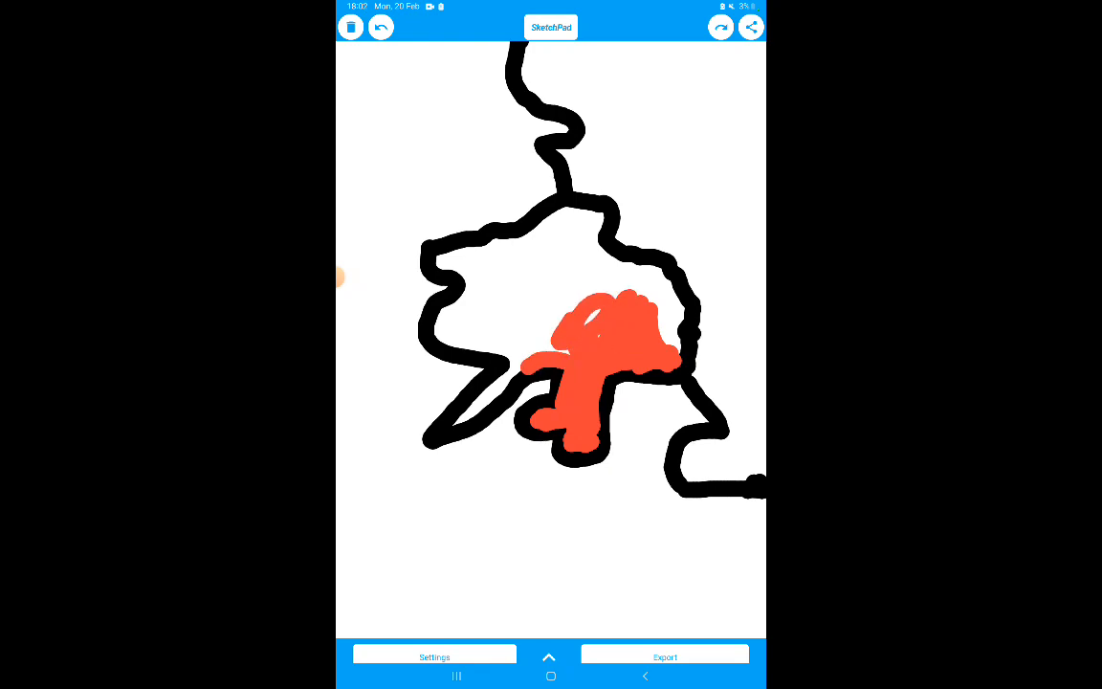
left_click_drag(550, 363, 440, 431)
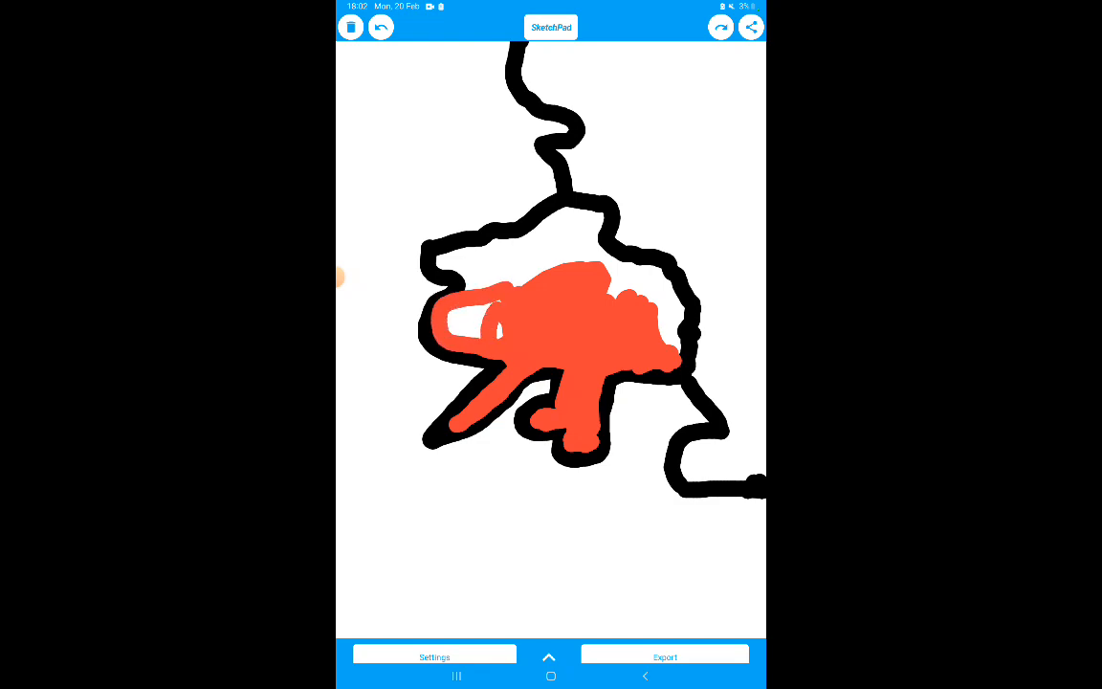
left_click(469, 320)
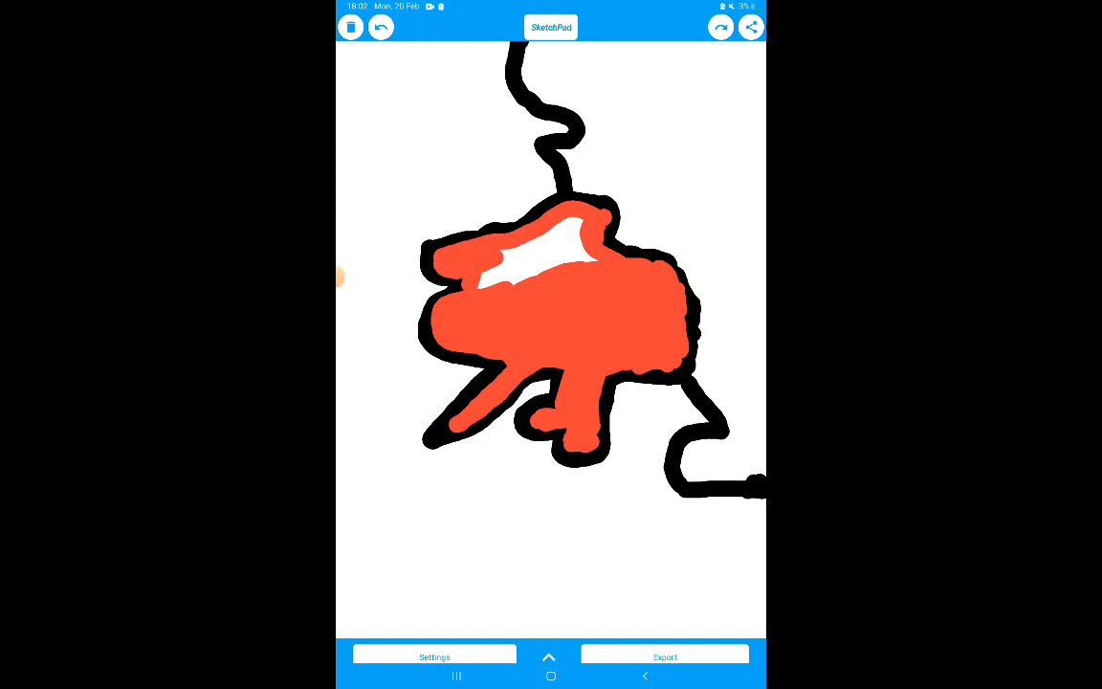
- Paint blue along the top of the red region to begin covering its east
left_click_drag(498, 258, 565, 239)
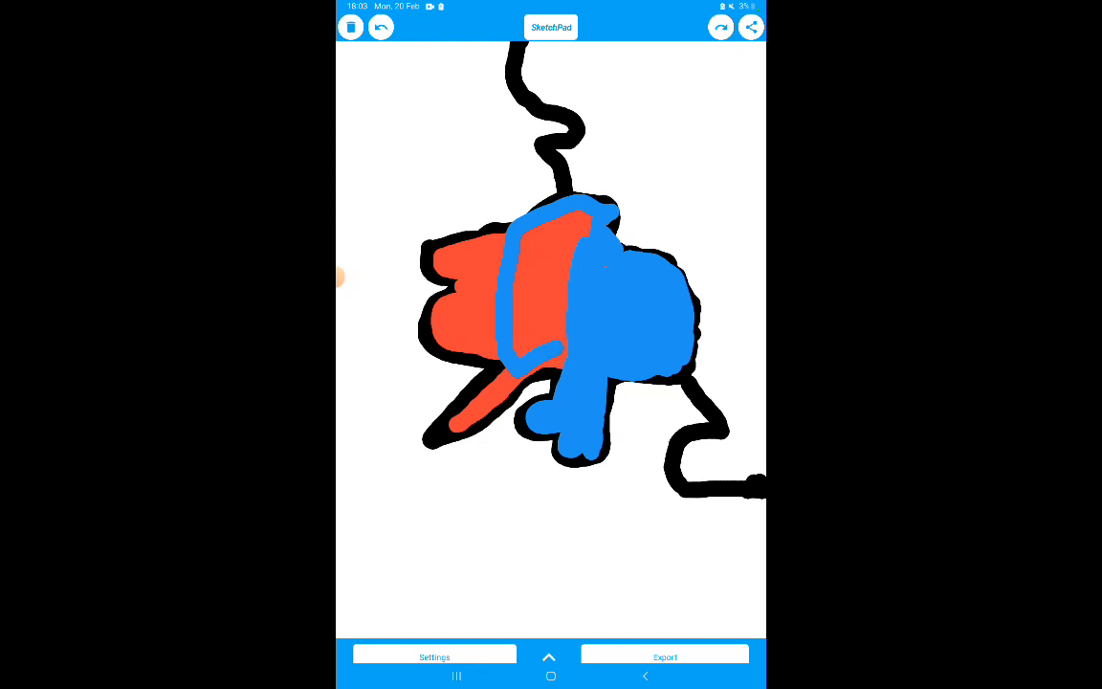
- Spread blue over the remaining red in the south-western part of the outline
left_click_drag(531, 374, 454, 430)
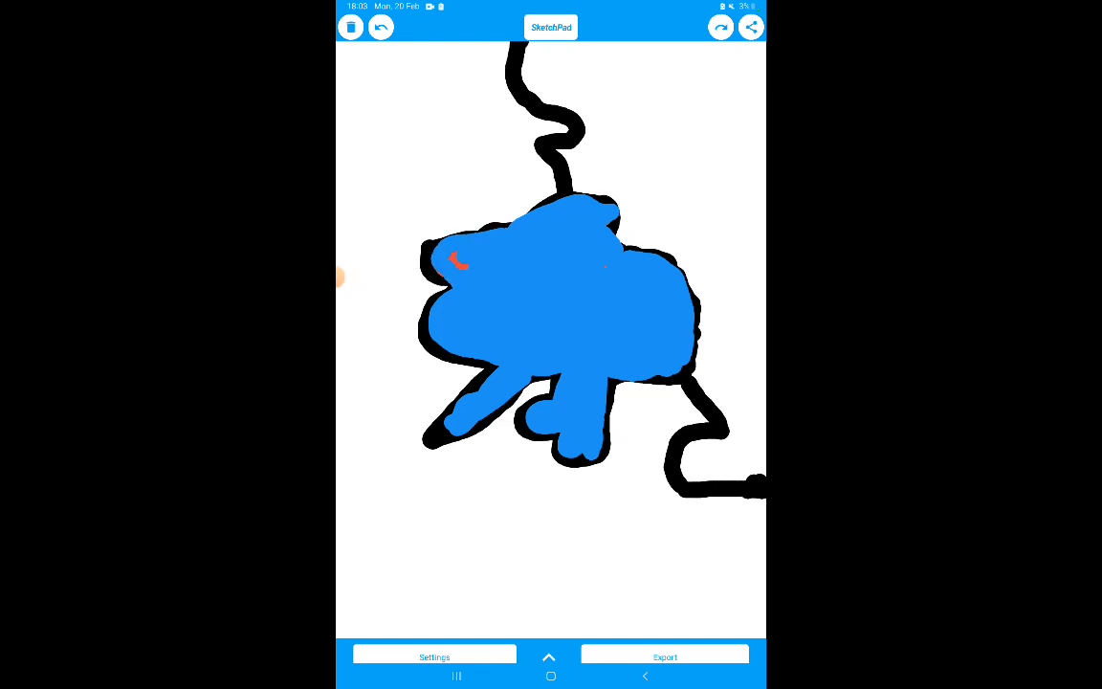
- Paint red over the land east of the border line beside the blue region
left_click(457, 260)
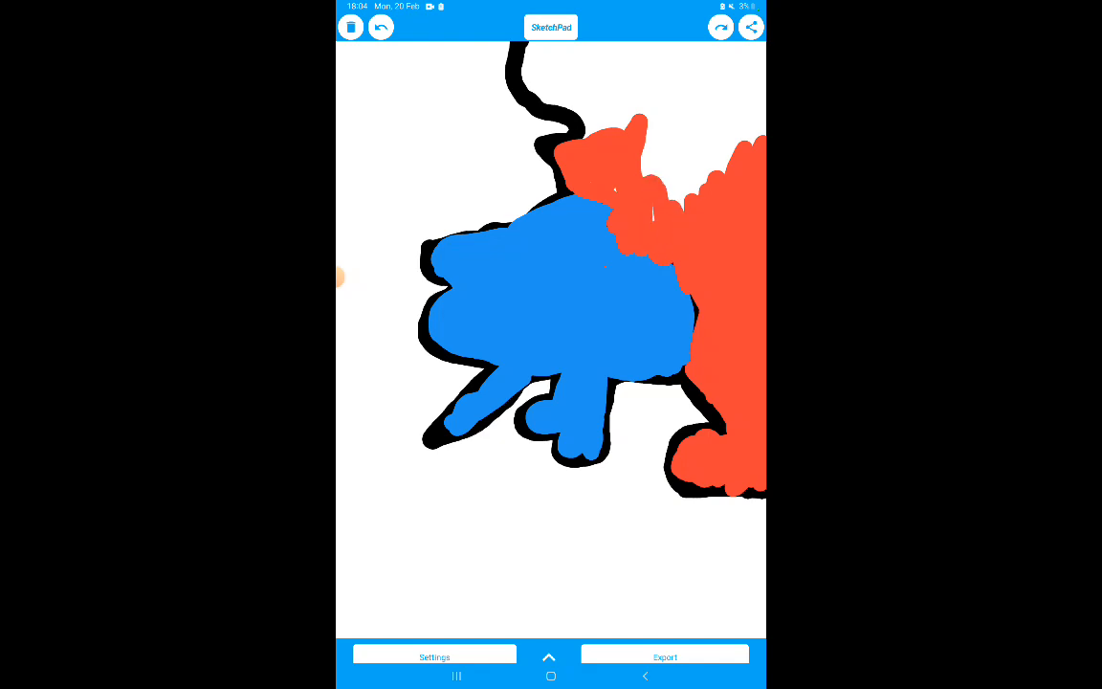
- Change the paint colour in Settings and retrace a dark boundary line across the east
left_click(548, 657)
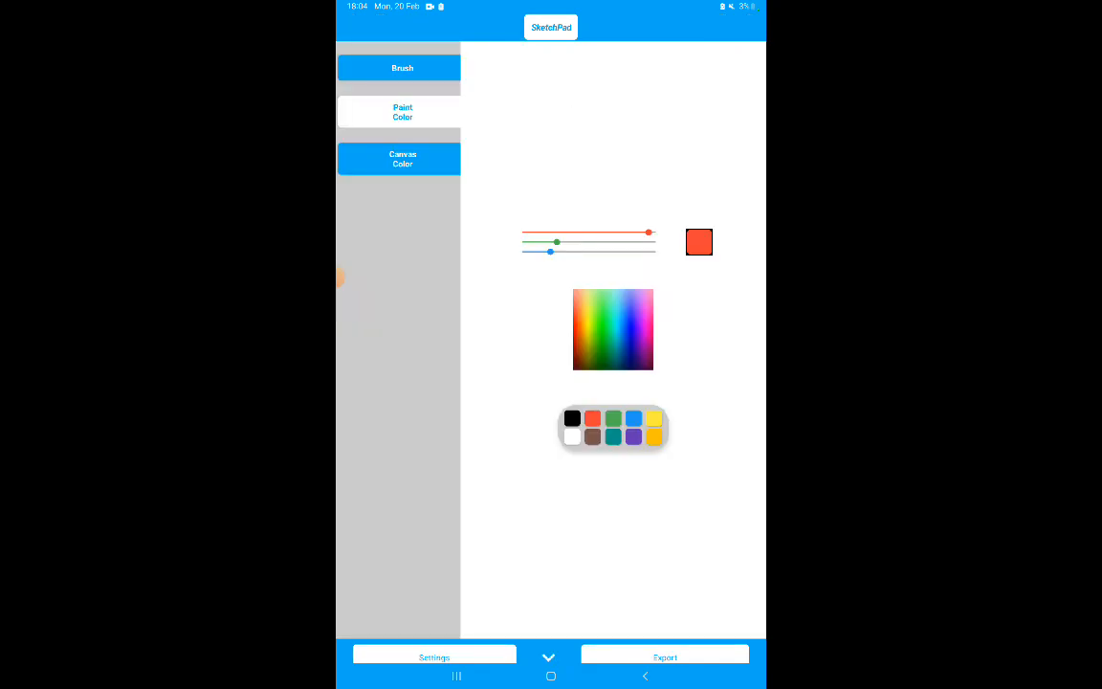
left_click(548, 656)
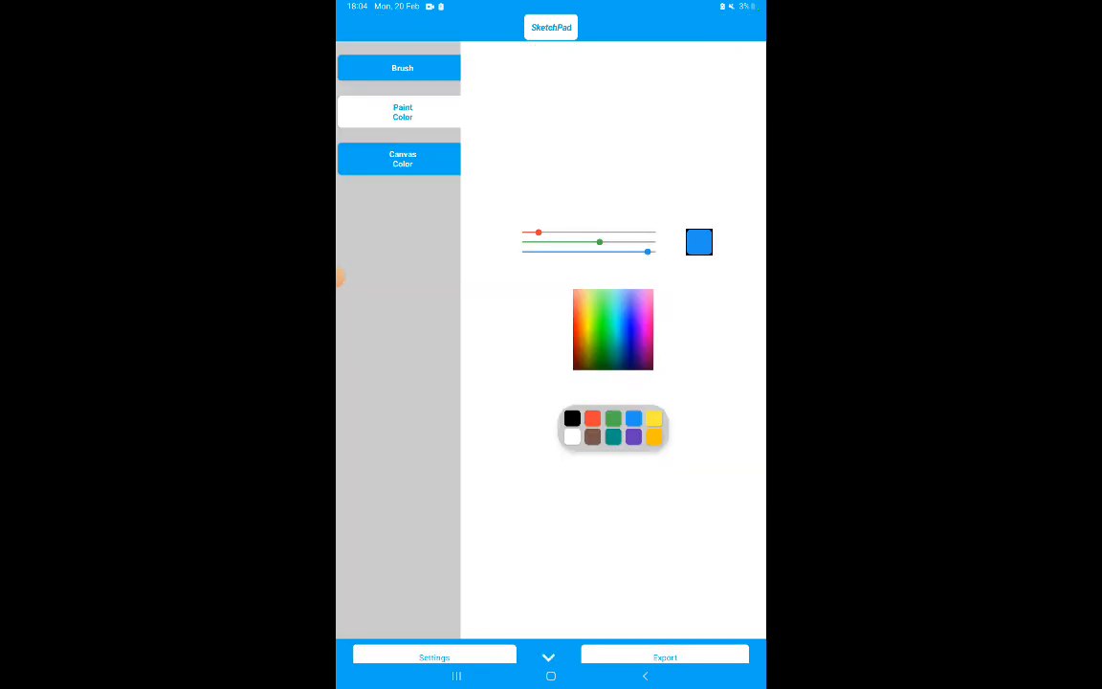
left_click(548, 657)
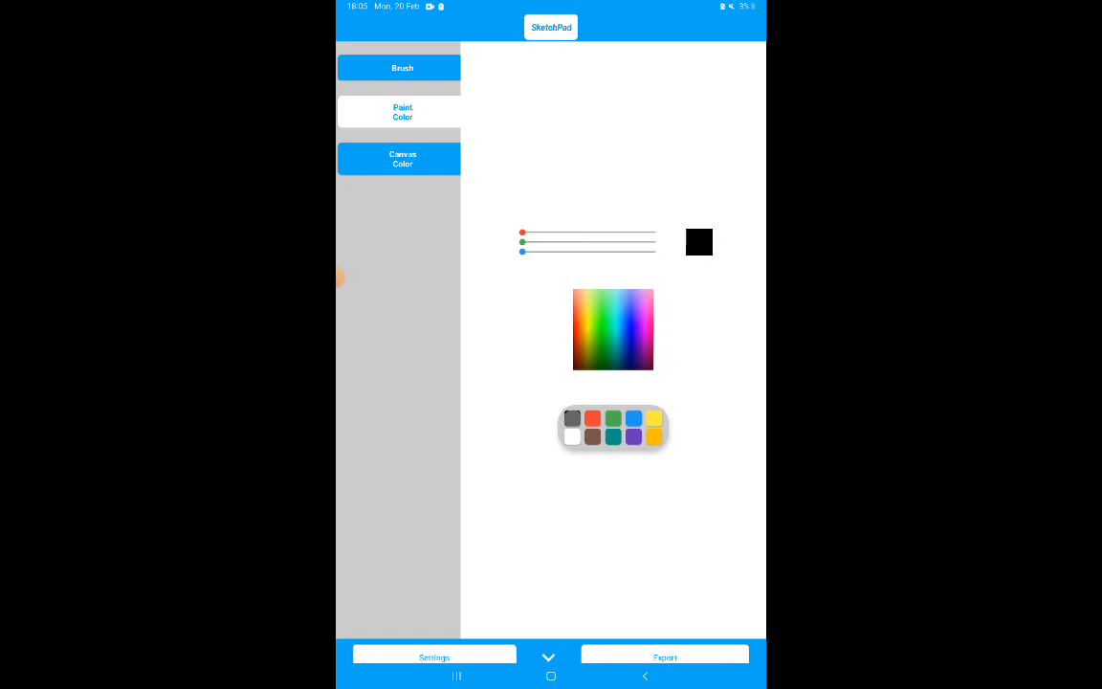
left_click(548, 657)
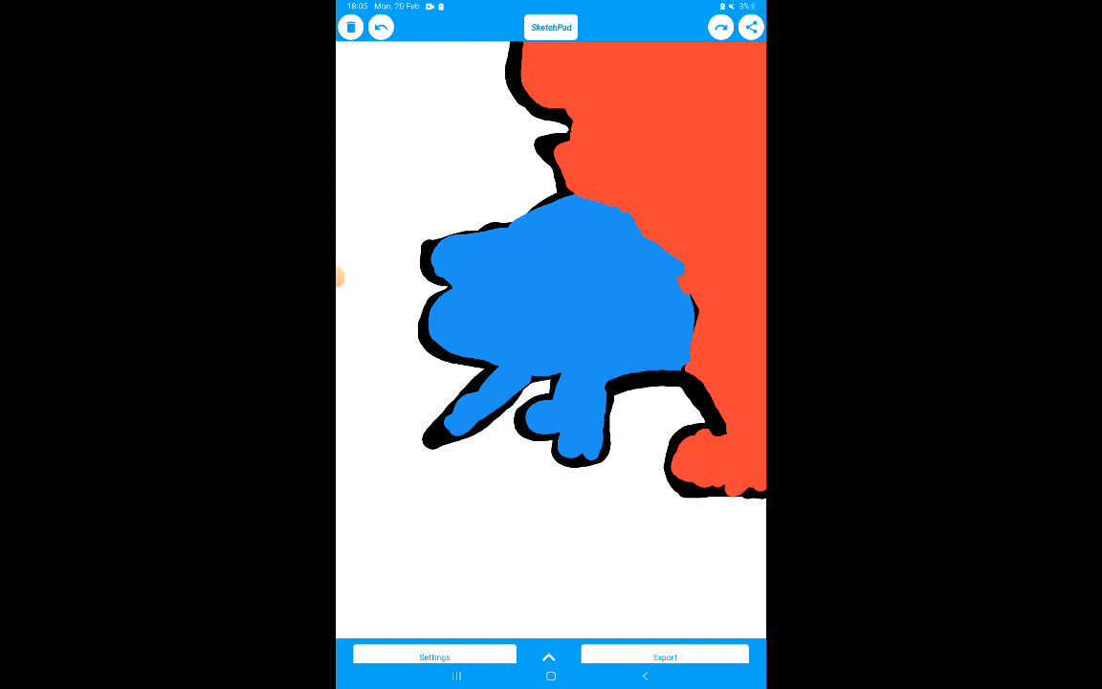
left_click_drag(698, 431, 755, 488)
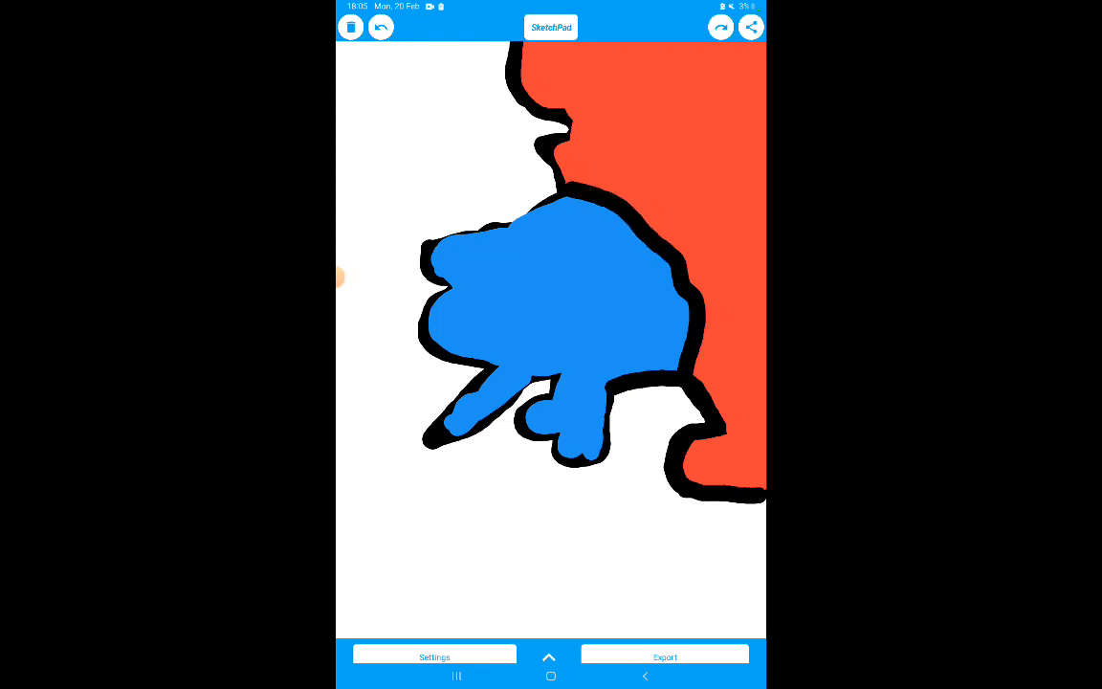
left_click(348, 277)
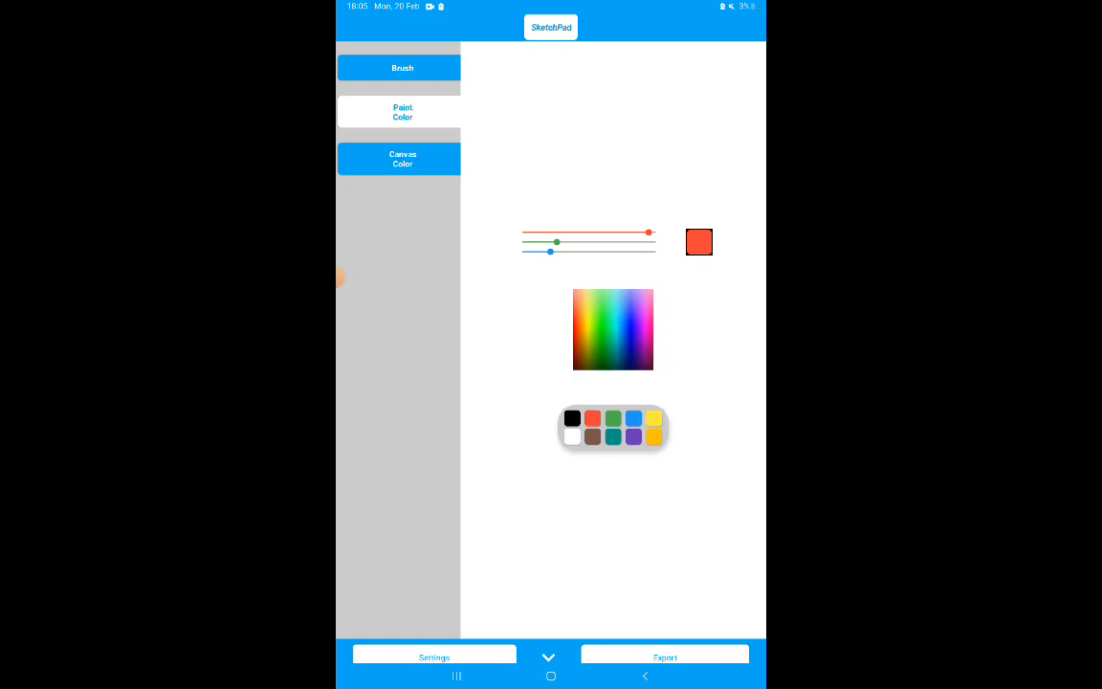
- Paint the blue shape's southern lobe and eastern border red
left_click(548, 657)
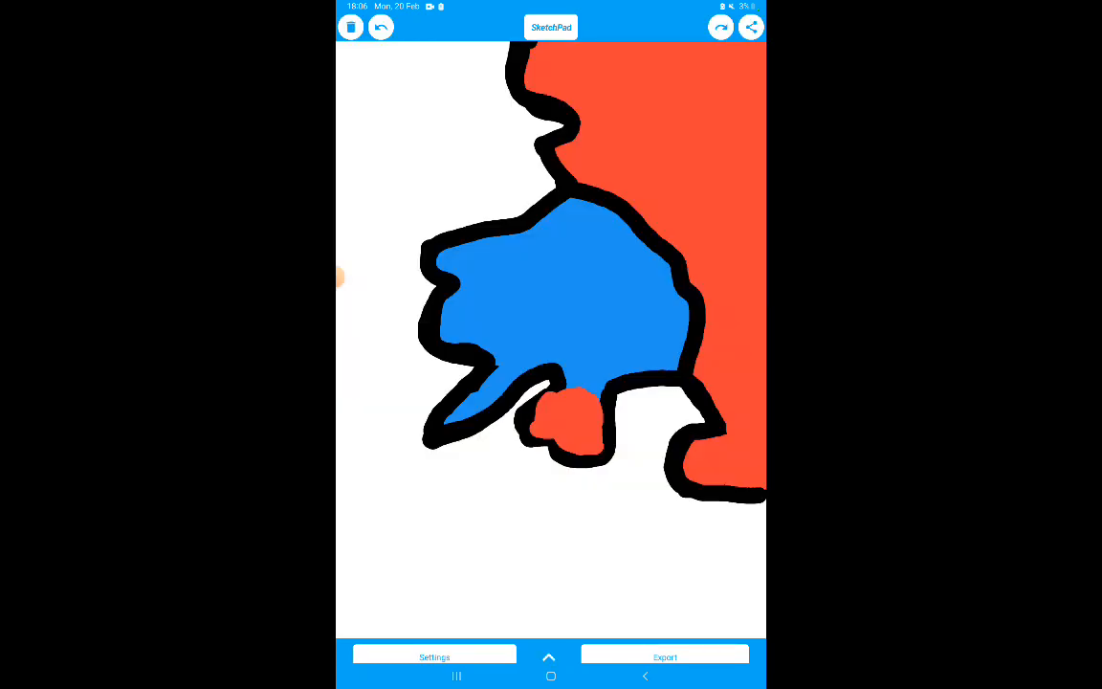
left_click(674, 369)
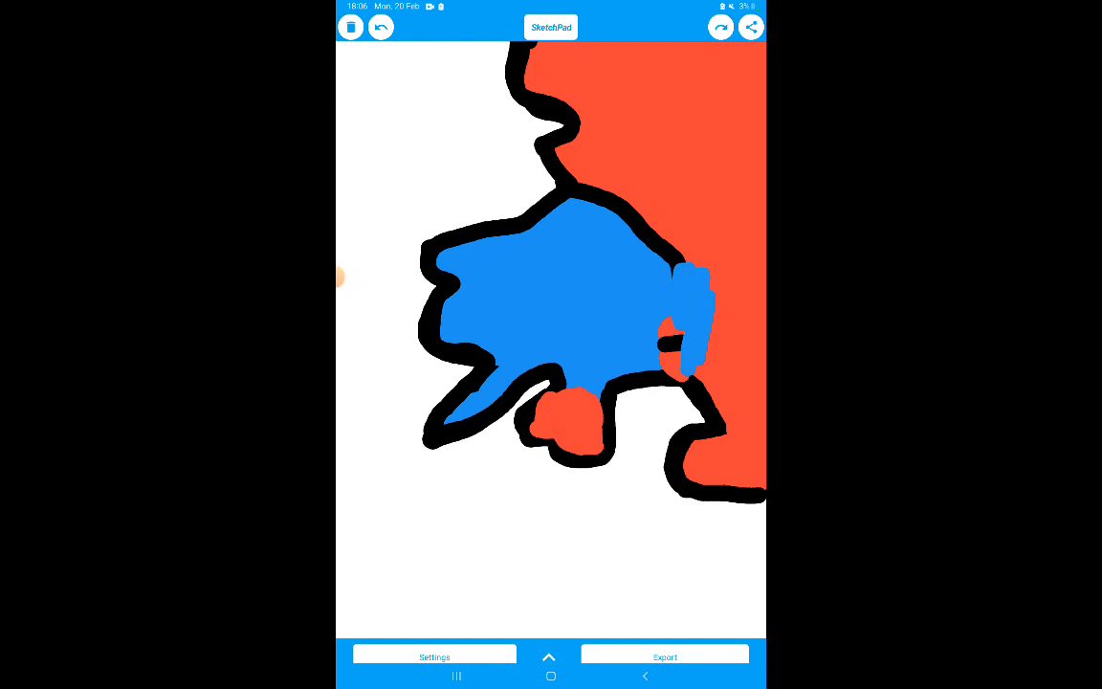
left_click(548, 654)
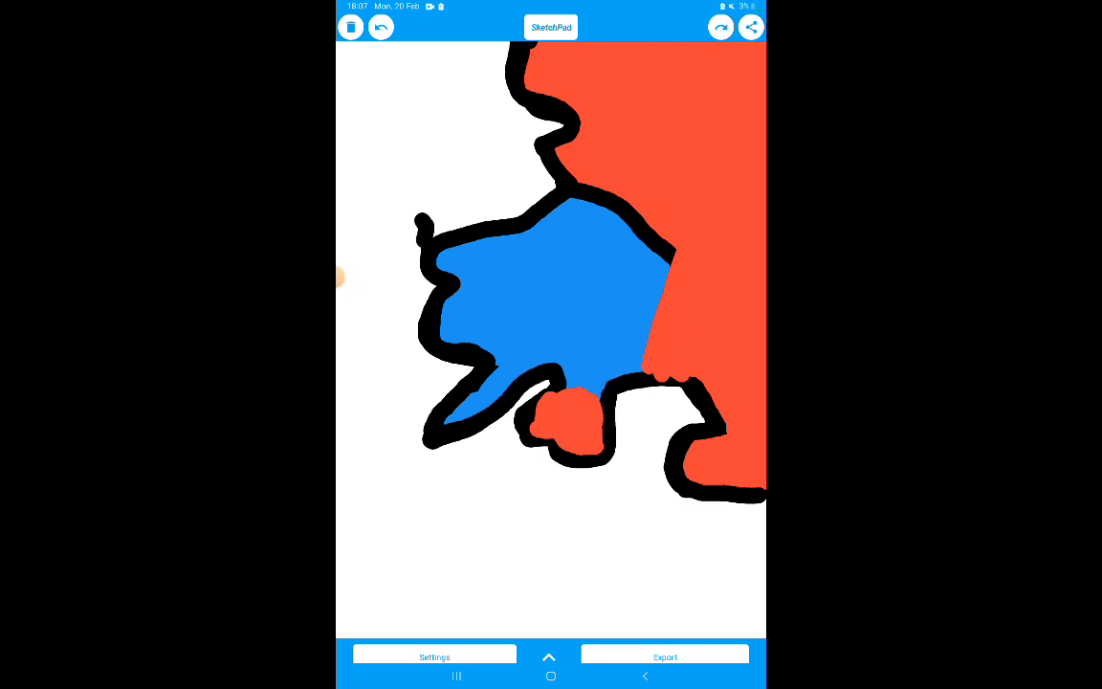
- Outline a territory north of the blue shape, fill it red, and select black paint
left_click_drag(421, 224, 406, 90)
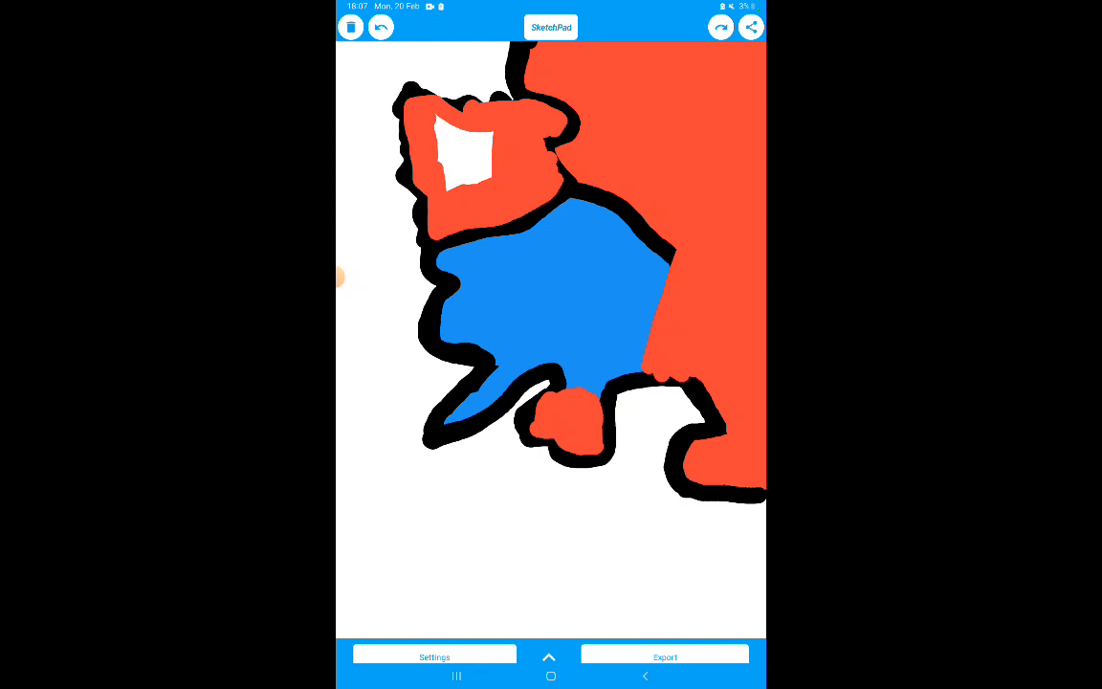
left_click(462, 153)
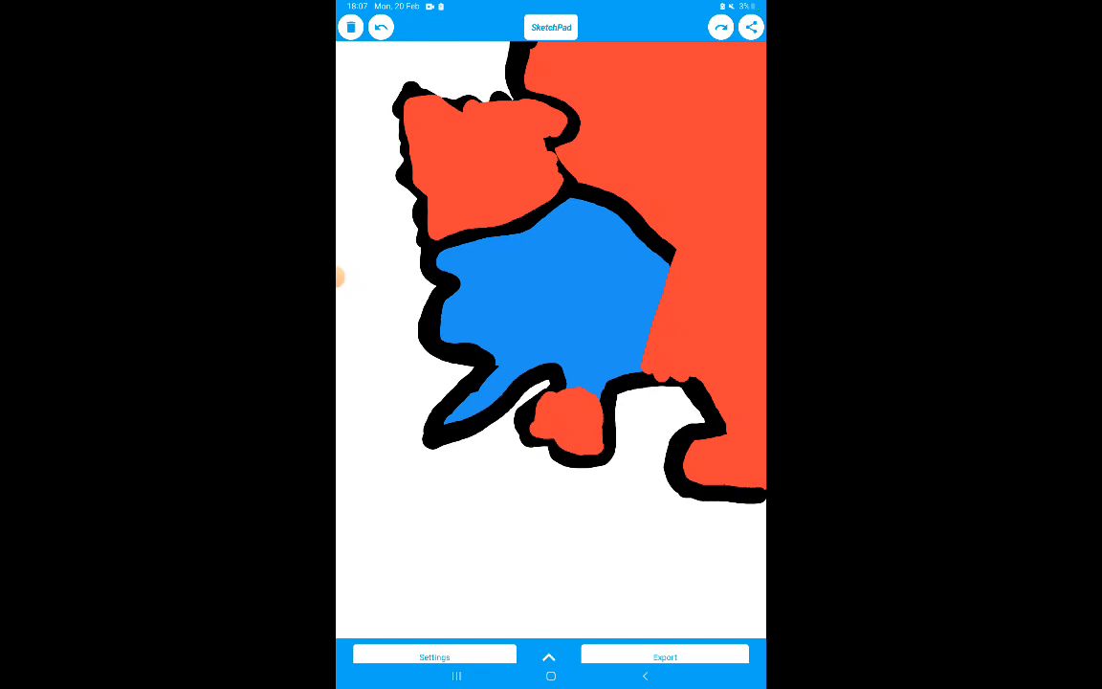
left_click_drag(569, 237, 636, 212)
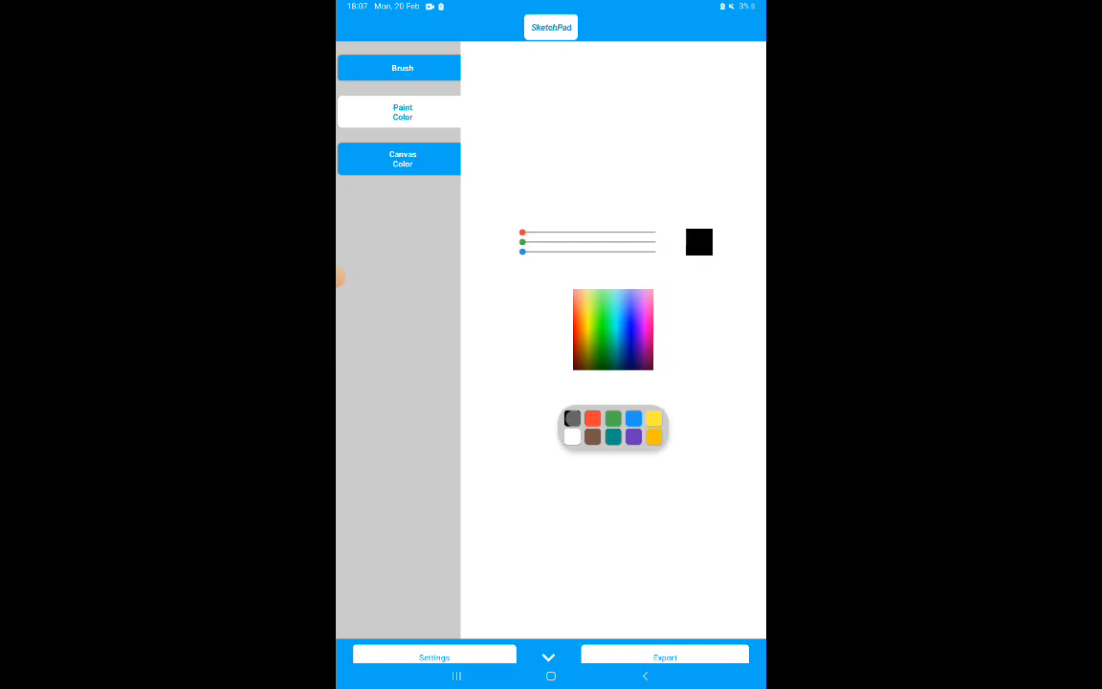
- Dot black into the north-western red, eastern red and blue regions, then set paint to red
left_click(549, 656)
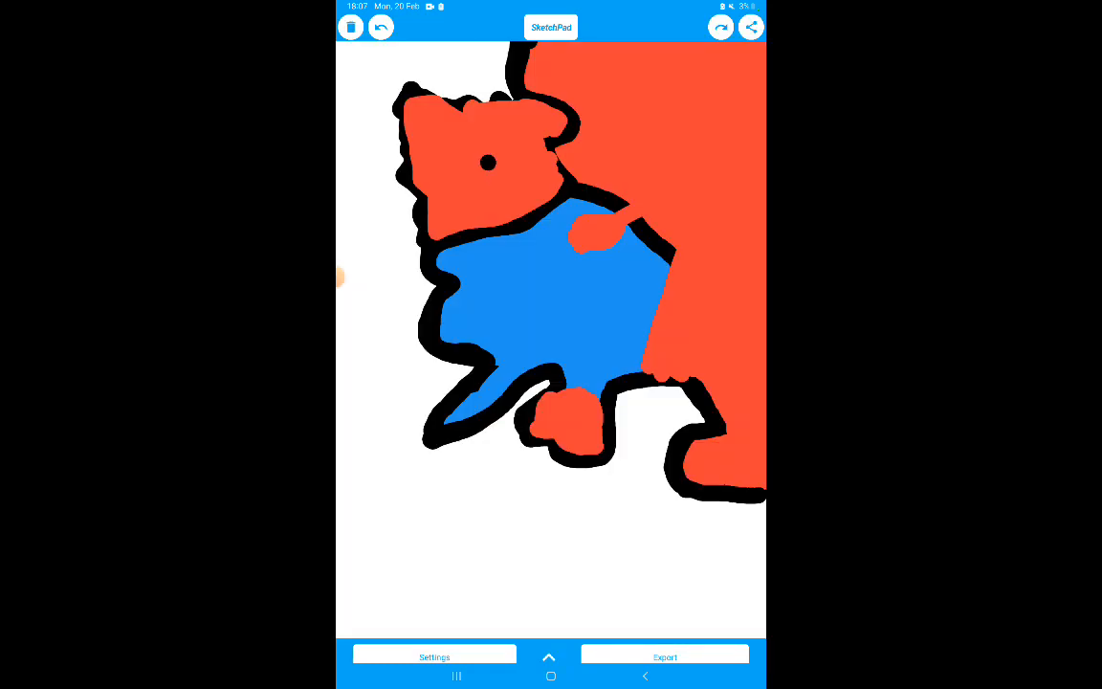
left_click(698, 161)
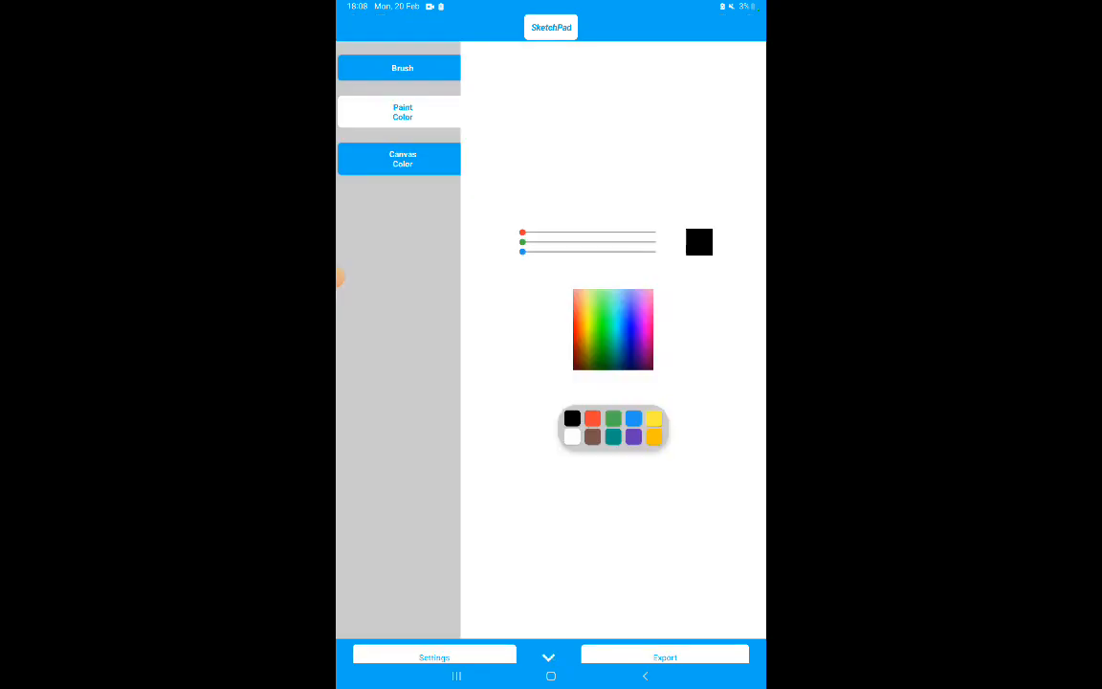
left_click(548, 656)
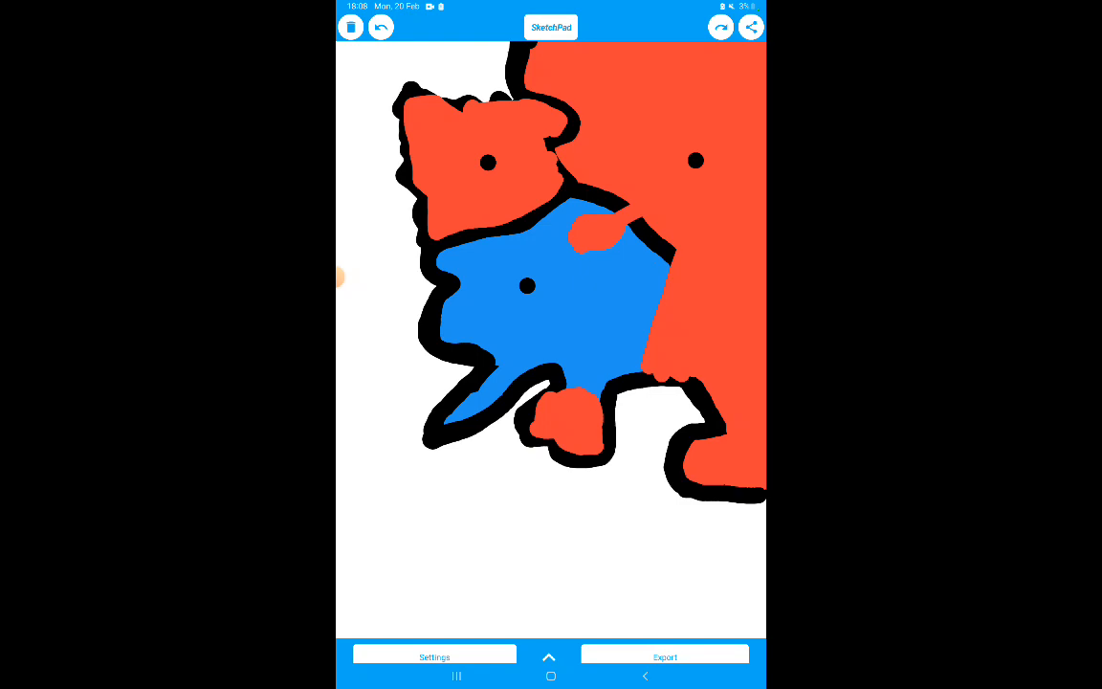
left_click_drag(521, 261, 600, 192)
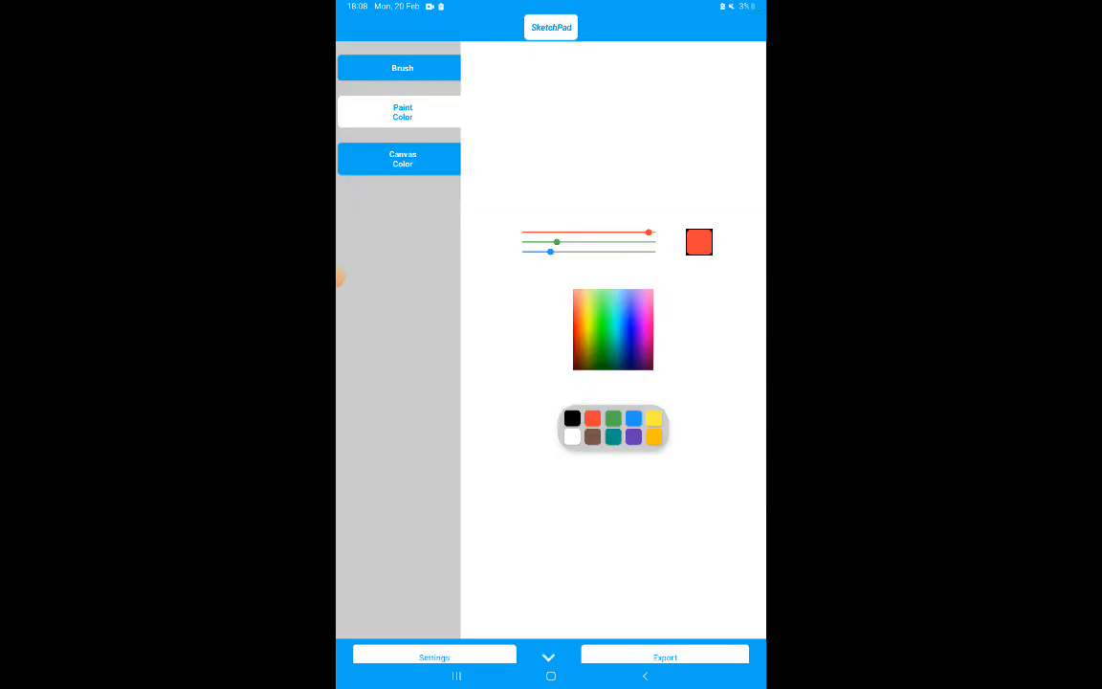
- Push blue into the central red area and southern lobe, adding black outlines south-west
left_click(548, 657)
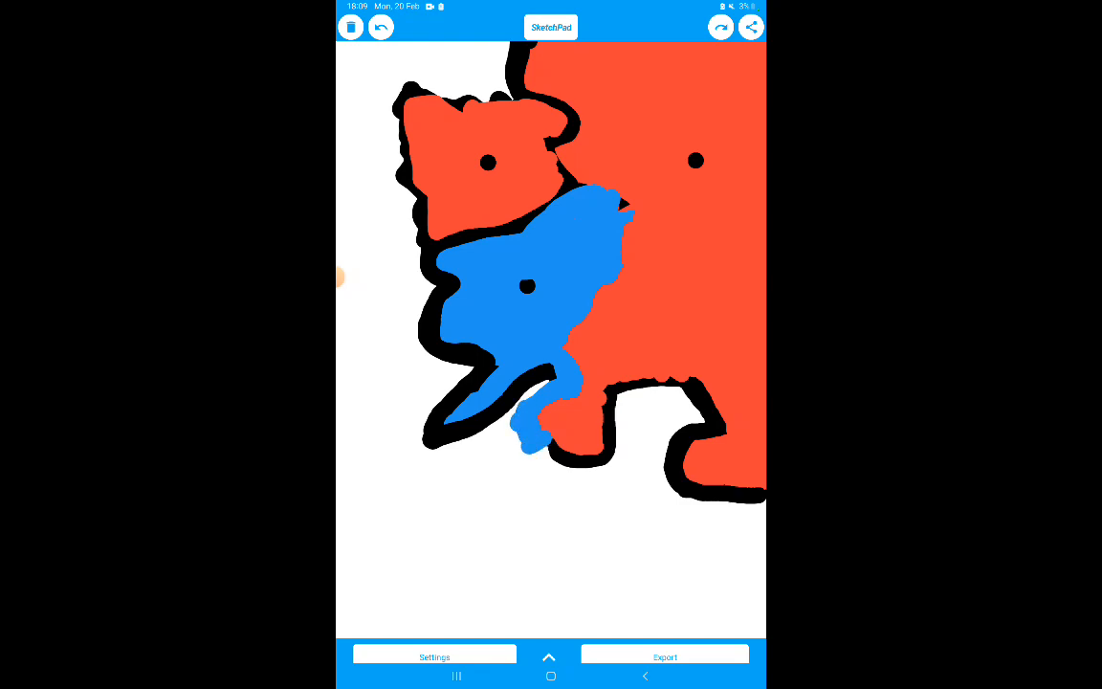
left_click(555, 411)
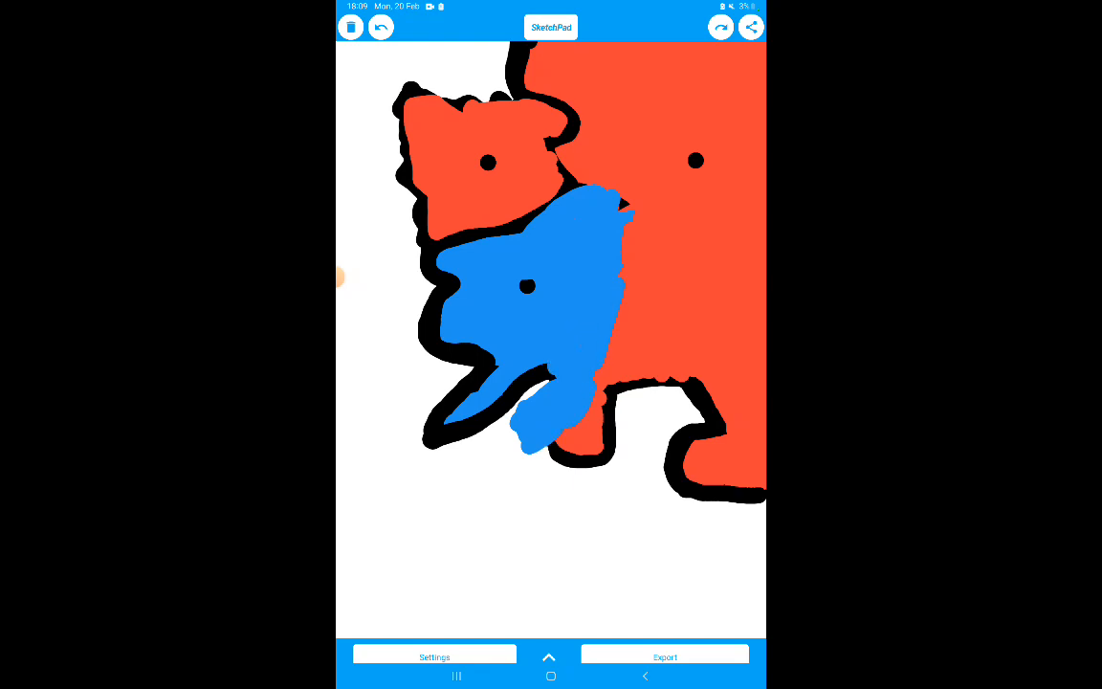
left_click_drag(598, 373, 636, 220)
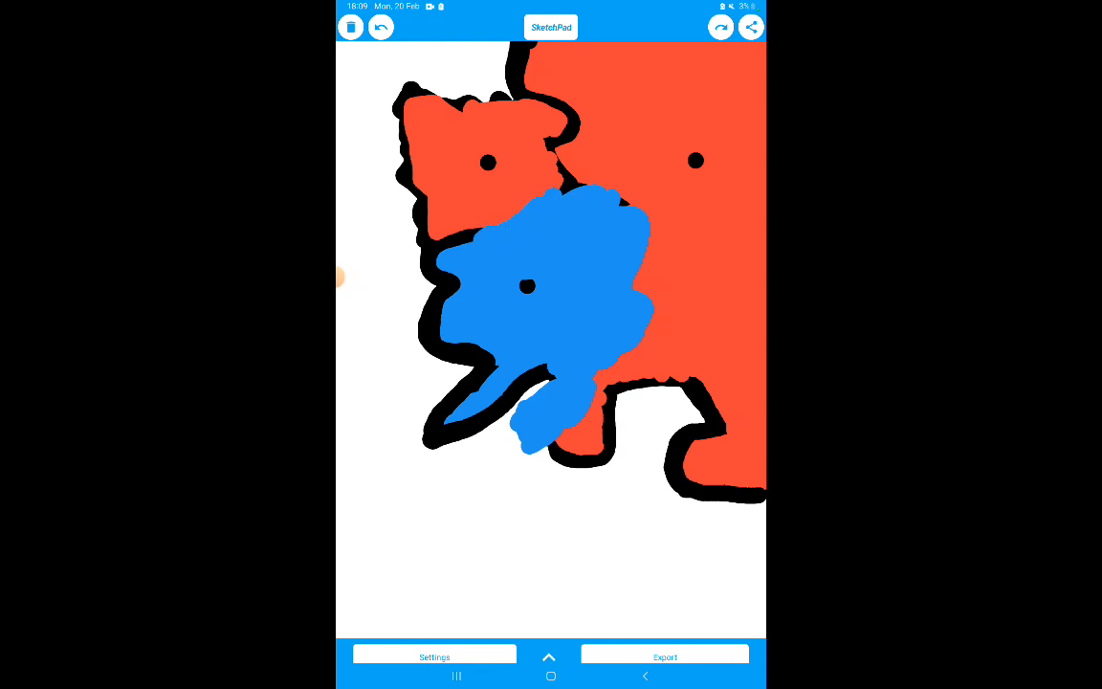
left_click(433, 656)
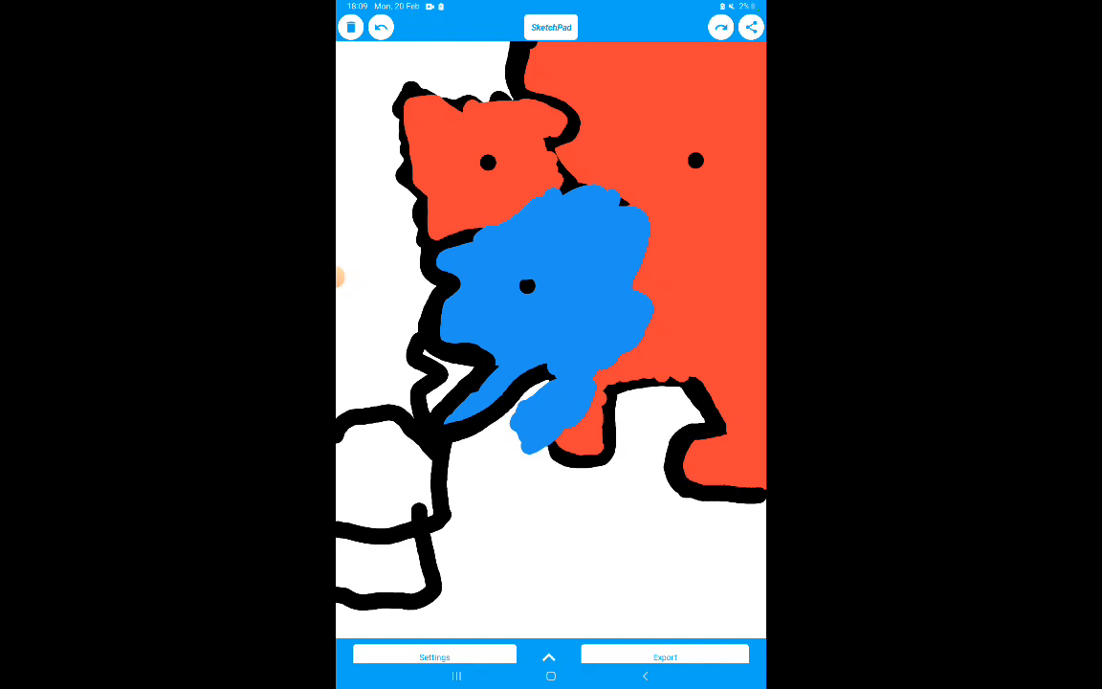
- Draw black border lines along the map's bottom and western side, then pick white paint
left_click_drag(669, 617, 765, 620)
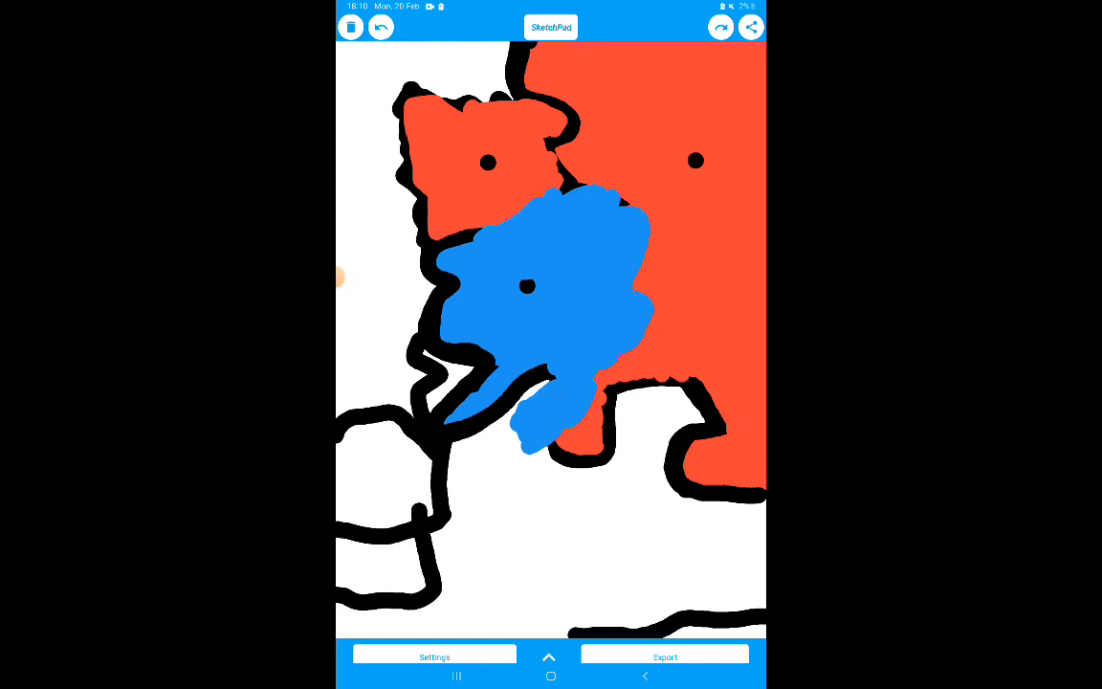
left_click_drag(483, 612, 583, 626)
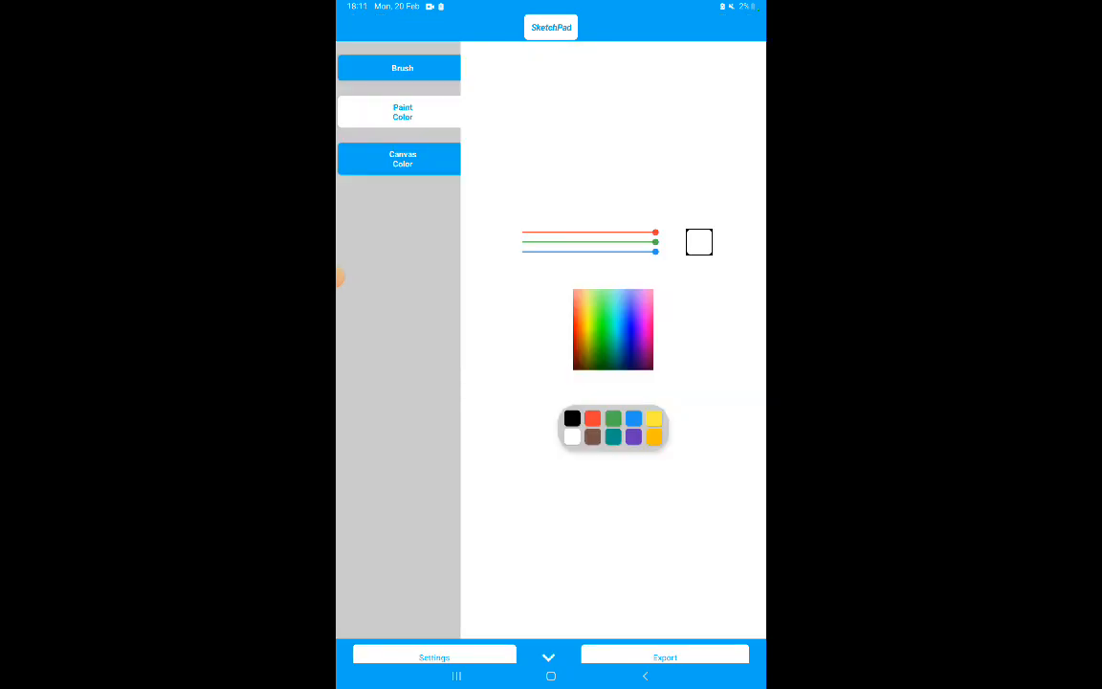
left_click(548, 656)
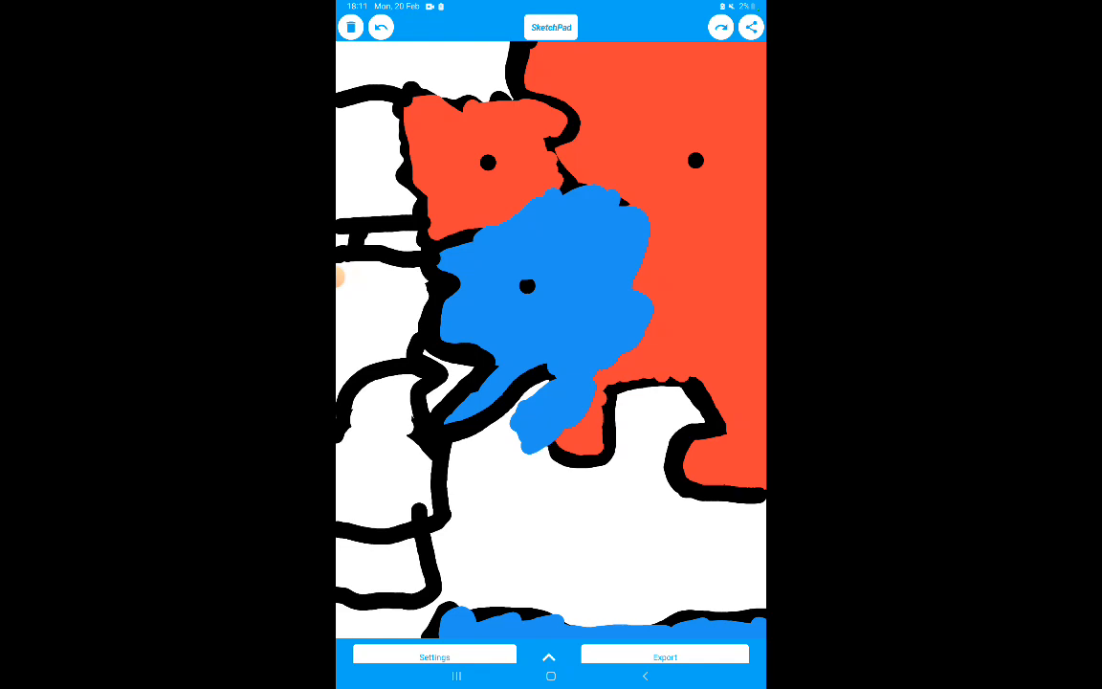
- Paint blue strokes over the outlined south-western territories along the left edge
left_click_drag(413, 545, 411, 584)
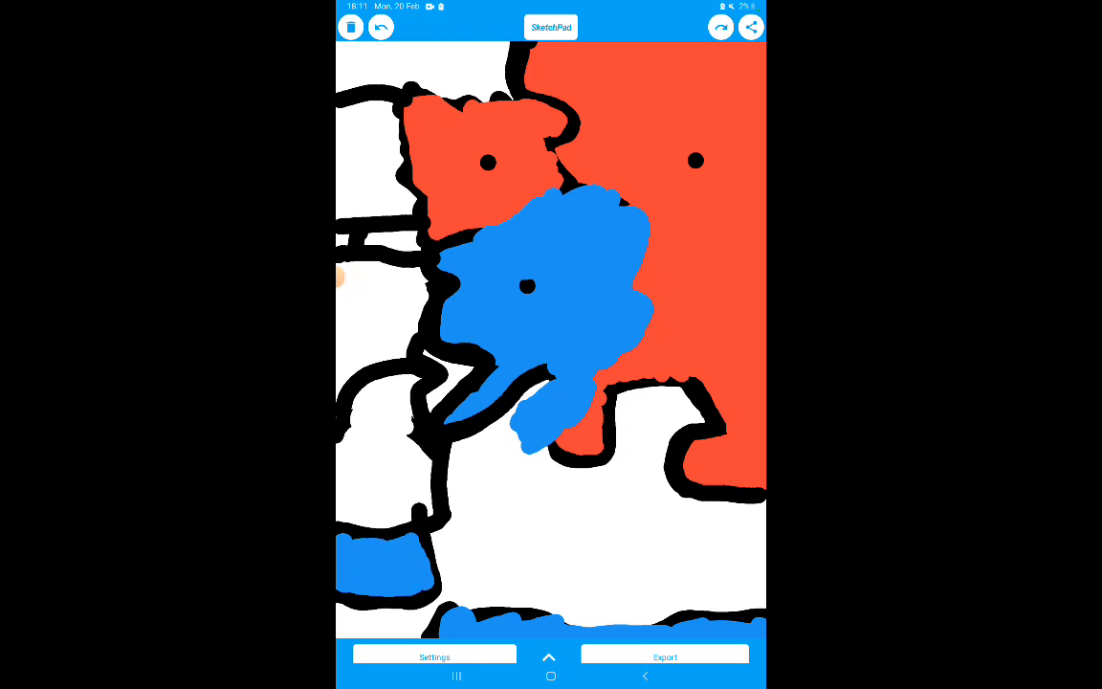
left_click_drag(340, 517, 469, 512)
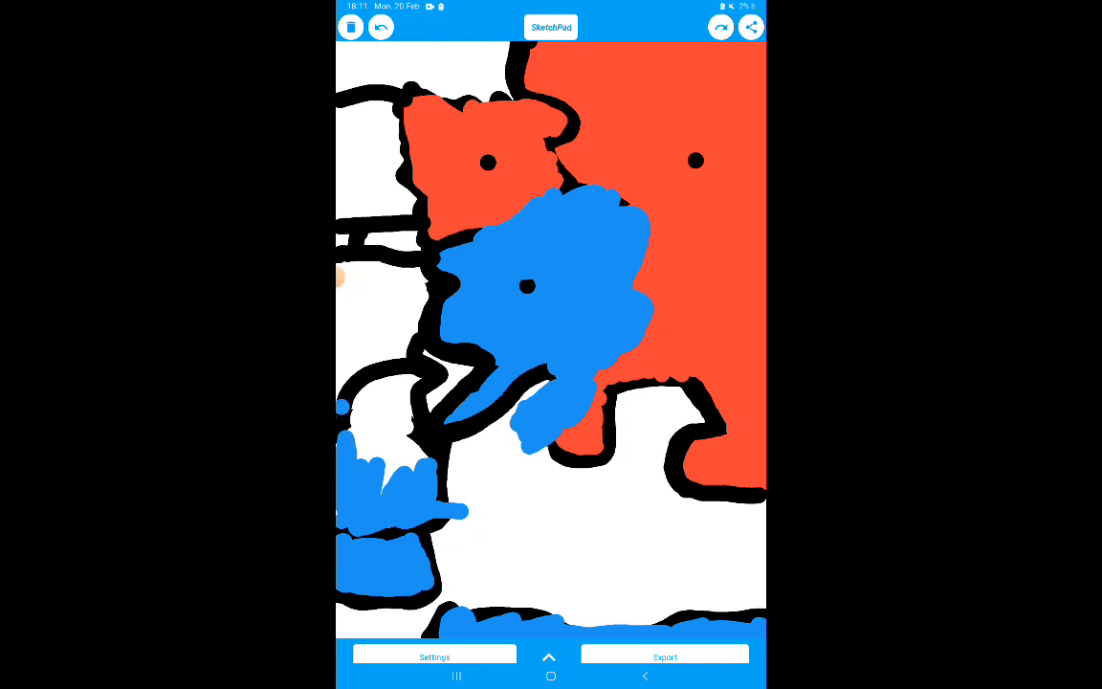
left_click_drag(342, 287, 342, 421)
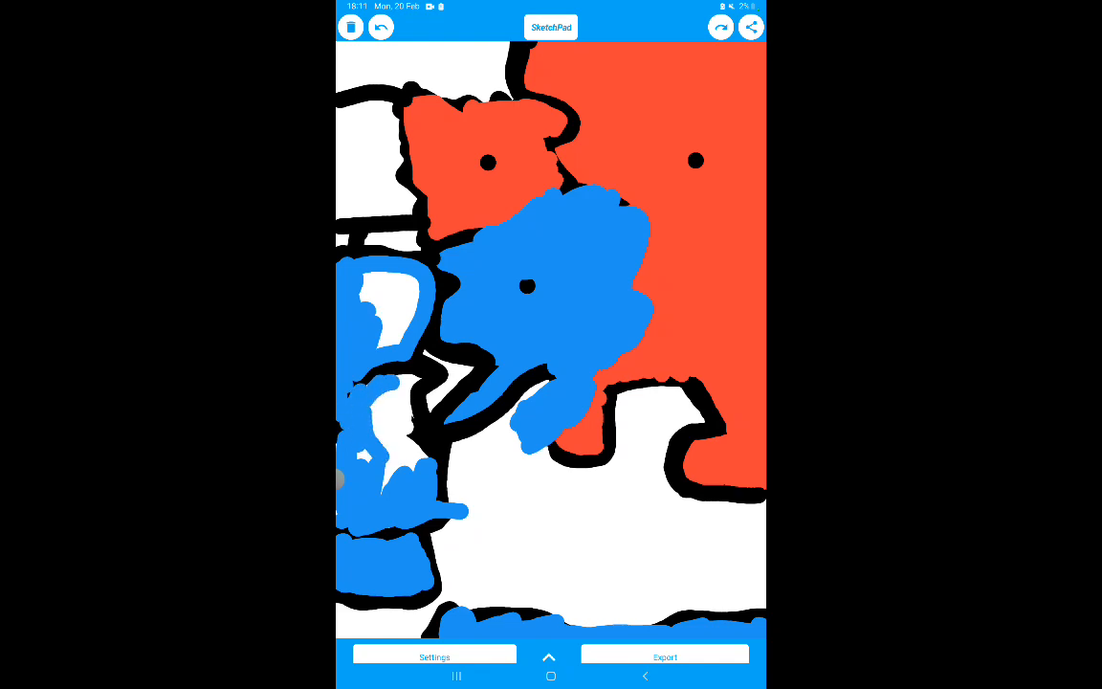
- Fill the remaining white gaps so blue covers the left-edge territories top to bottom
left_click(392, 430)
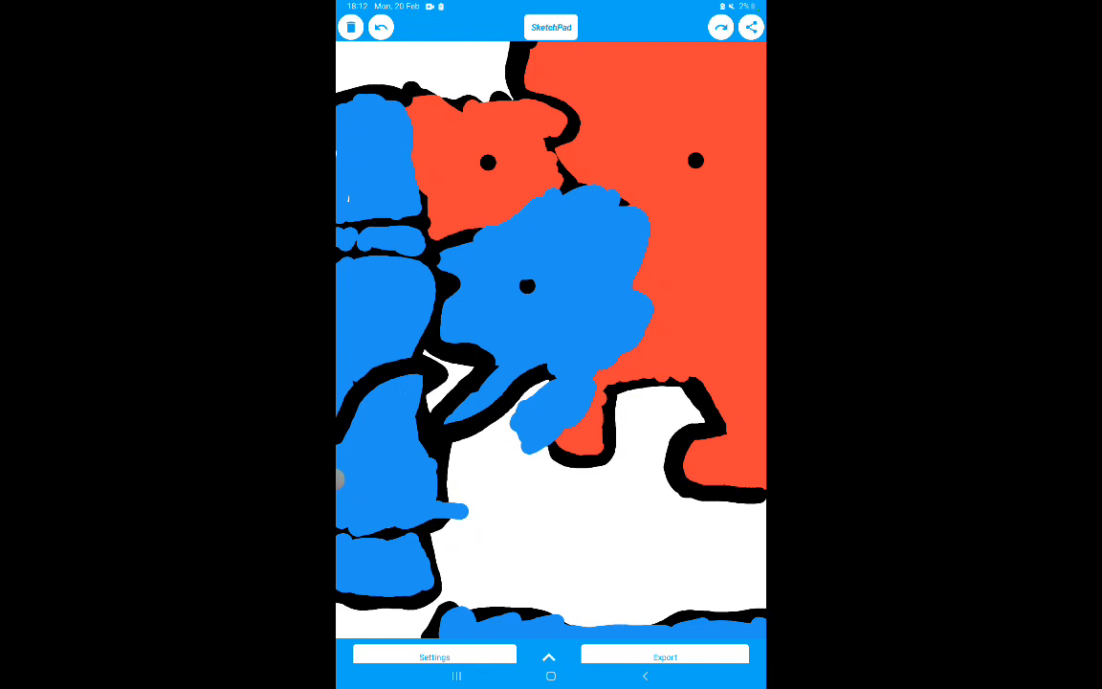
- Push blue eastward into the central red area and repaint the upper patch red
left_click(548, 656)
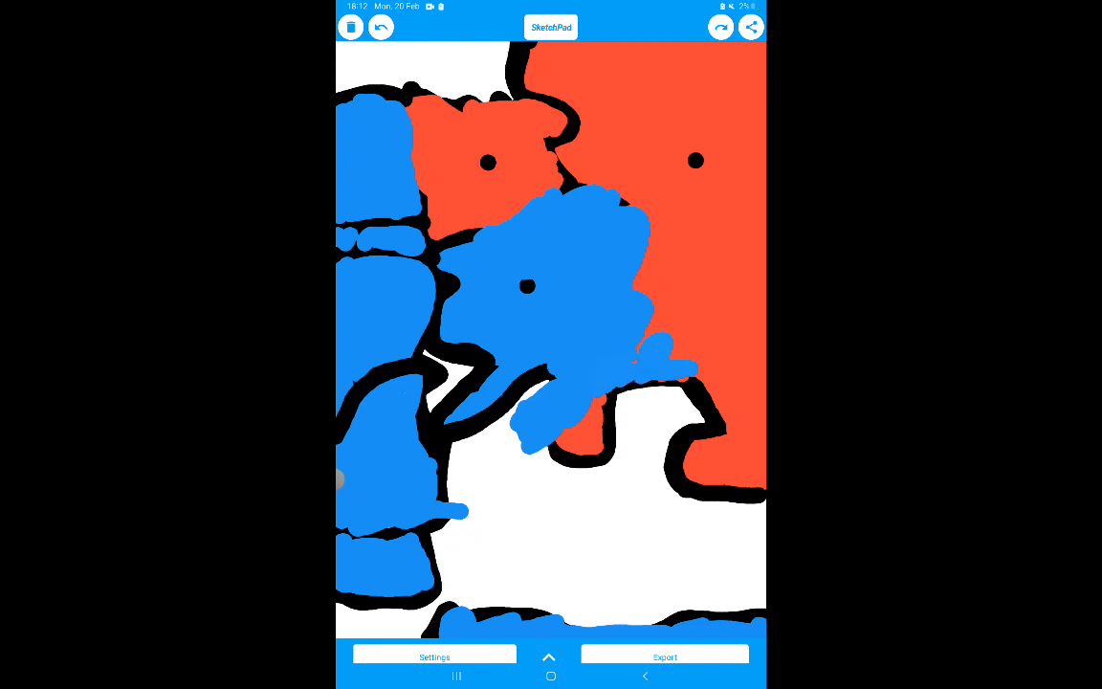
left_click(660, 326)
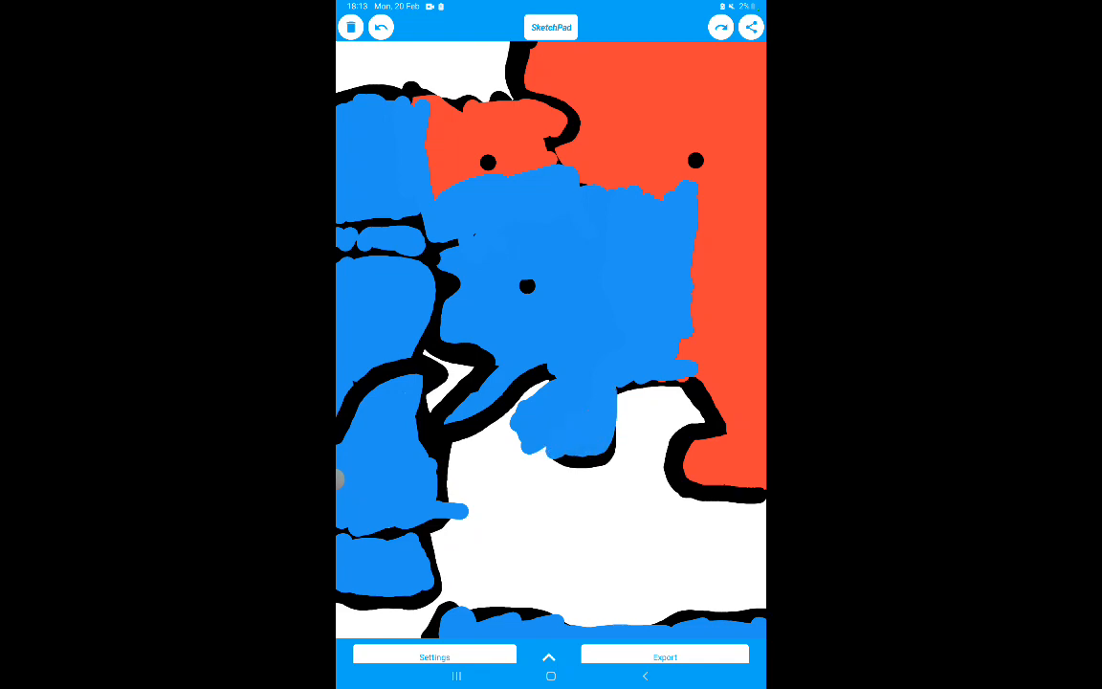
left_click(488, 161)
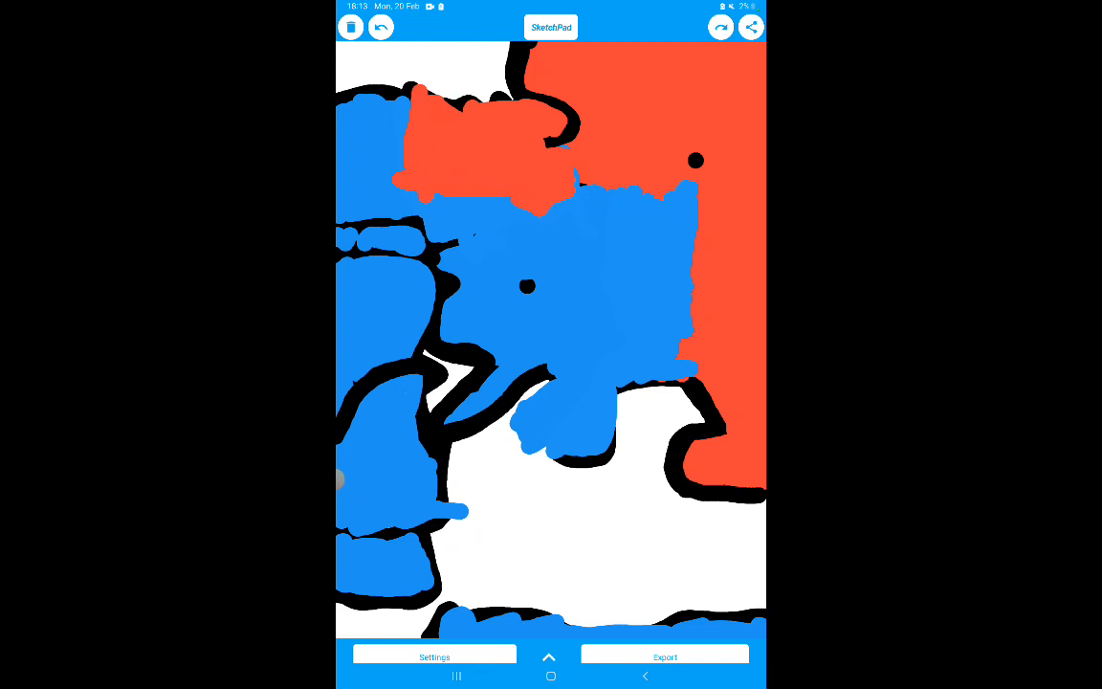
- Switch to blue paint and cover most of the northern red patch, pushing north-east
left_click(548, 656)
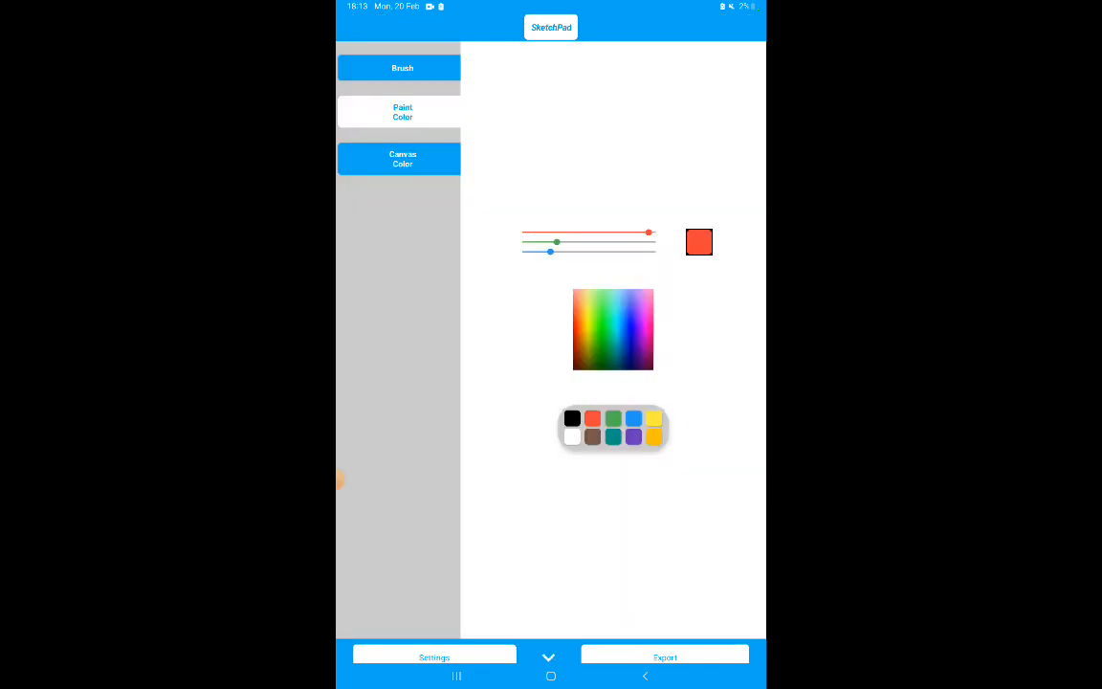
left_click(548, 657)
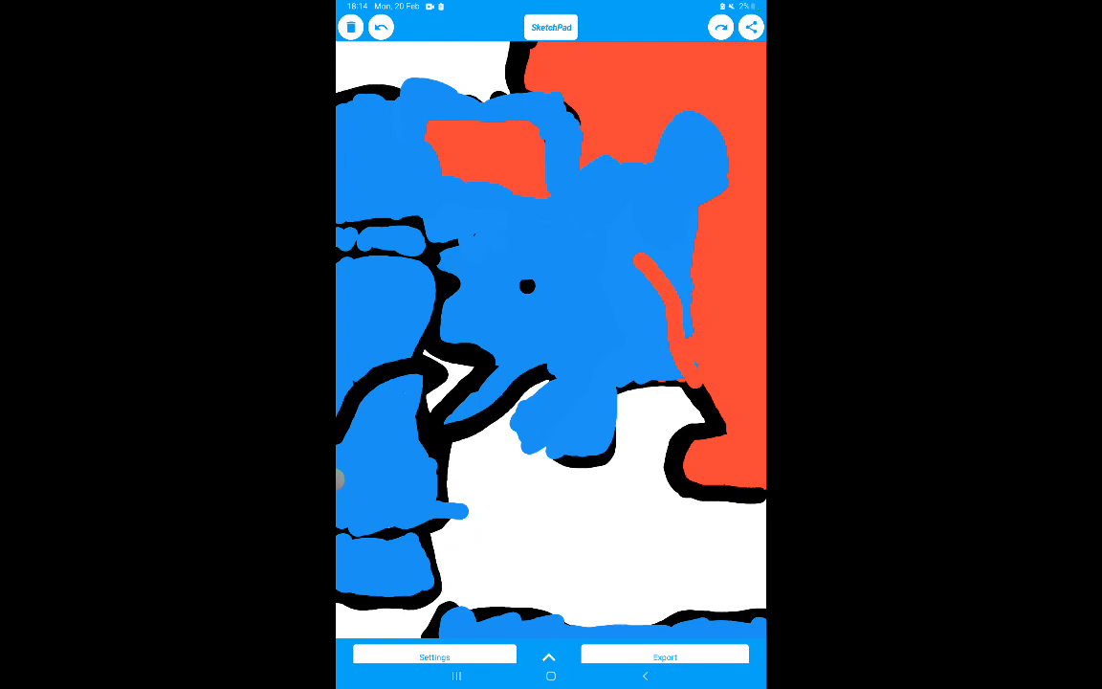
left_click_drag(593, 220, 646, 268)
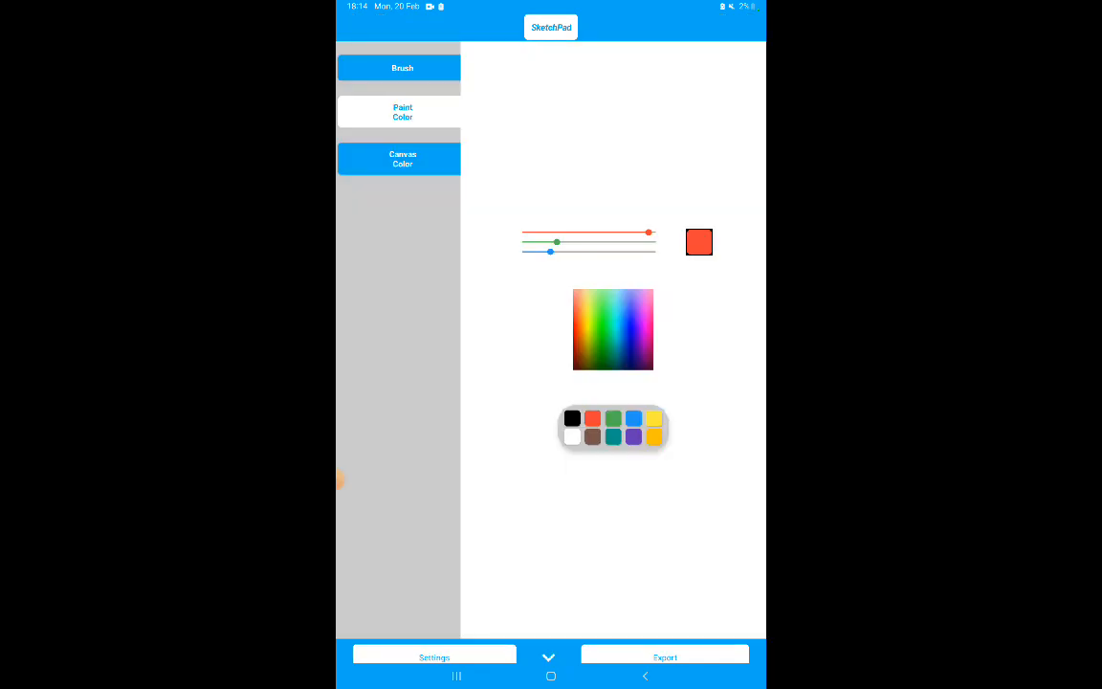
- Paint a diagonal blue swath through the eastern red area to the right edge
left_click(548, 657)
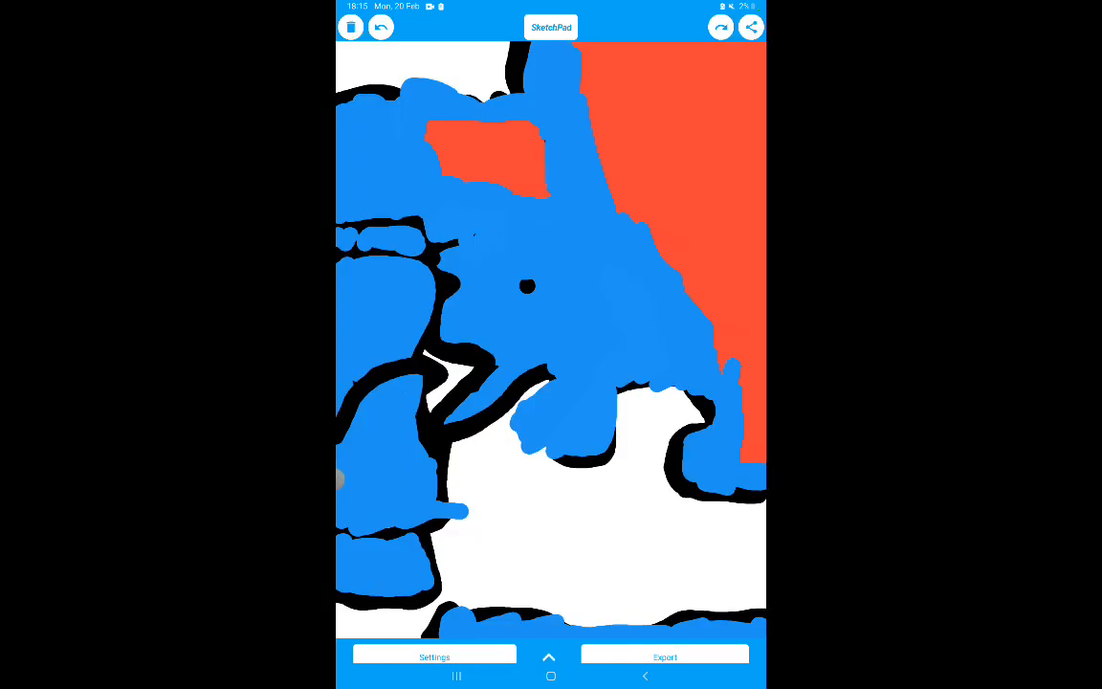
left_click_drag(660, 401, 715, 308)
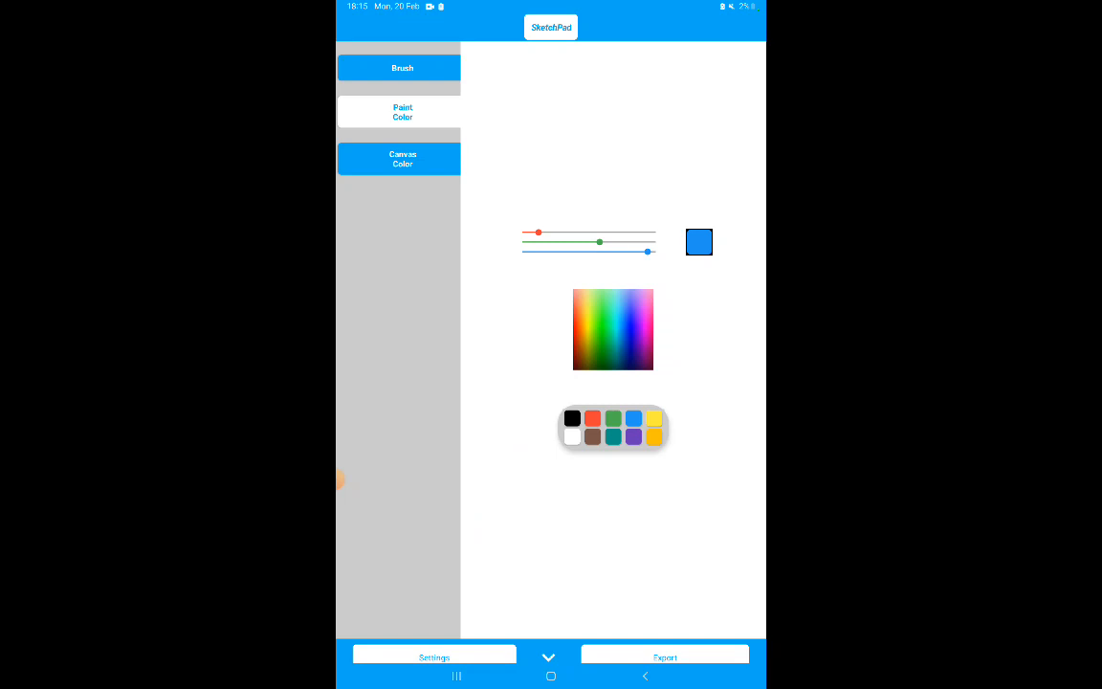
- Shrink the brush to a thin size and draw a looping river line across the east
left_click(401, 67)
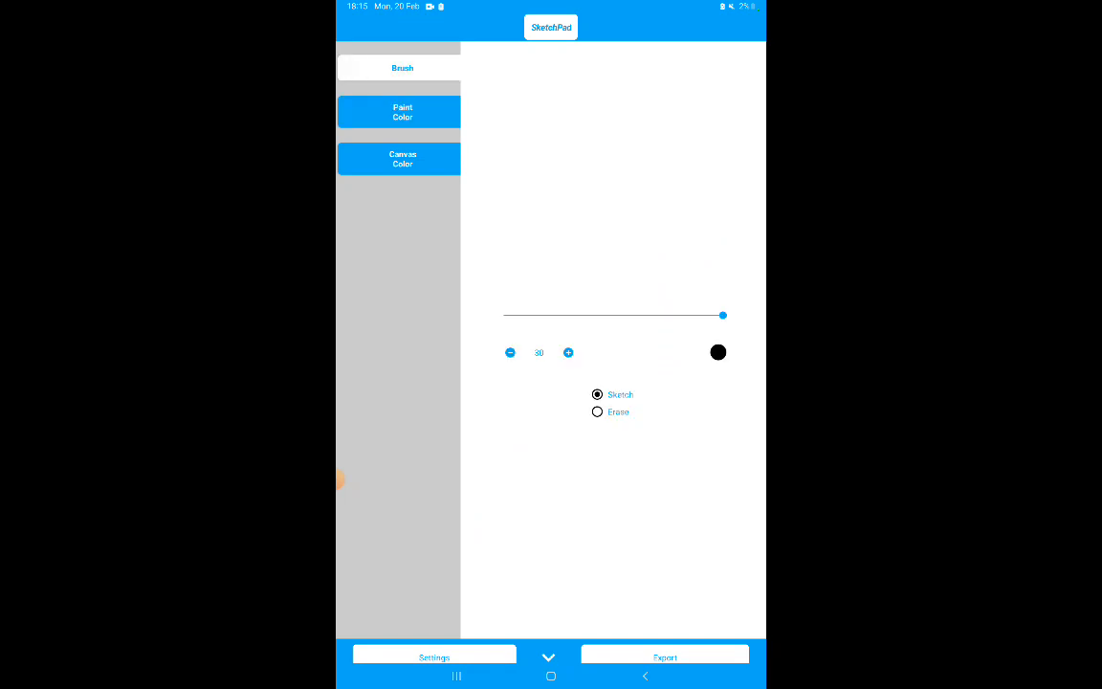
left_click_drag(723, 314, 504, 314)
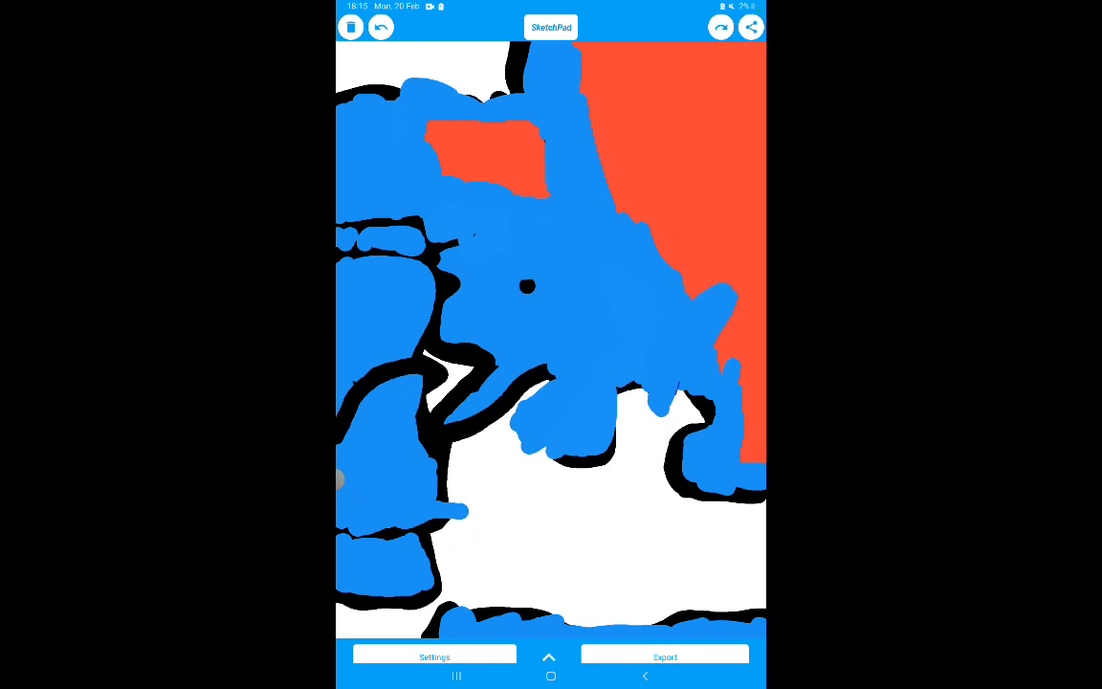
left_click_drag(639, 227, 679, 383)
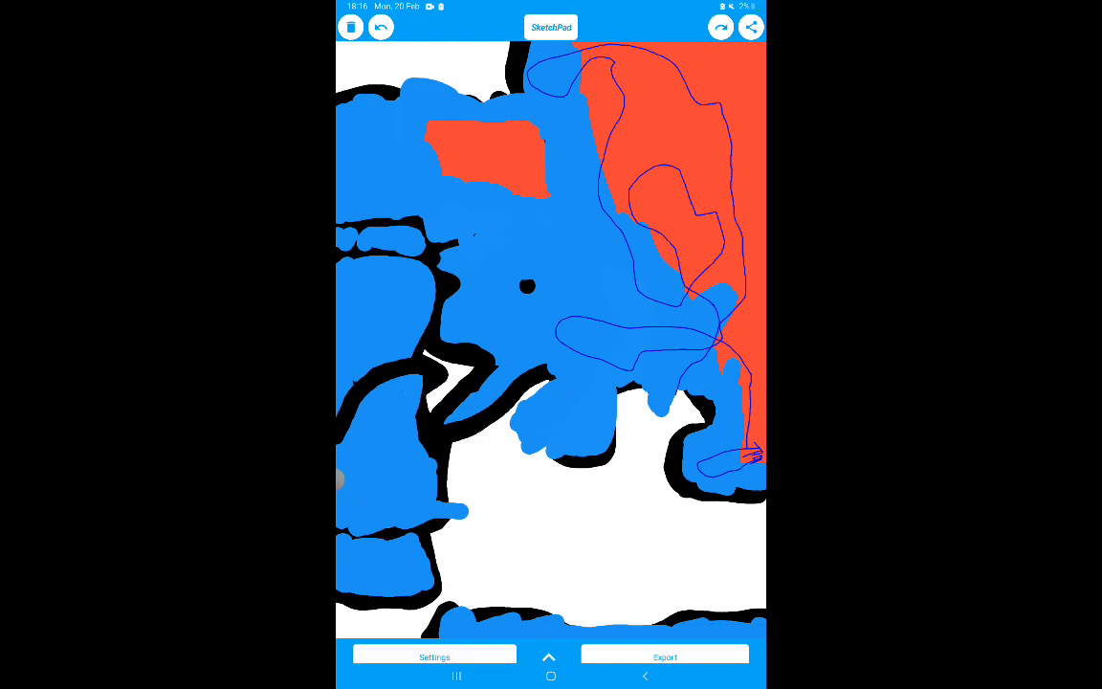
- Draw more thin river lines across the top, centre and lower-left of the map
left_click_drag(464, 86, 574, 157)
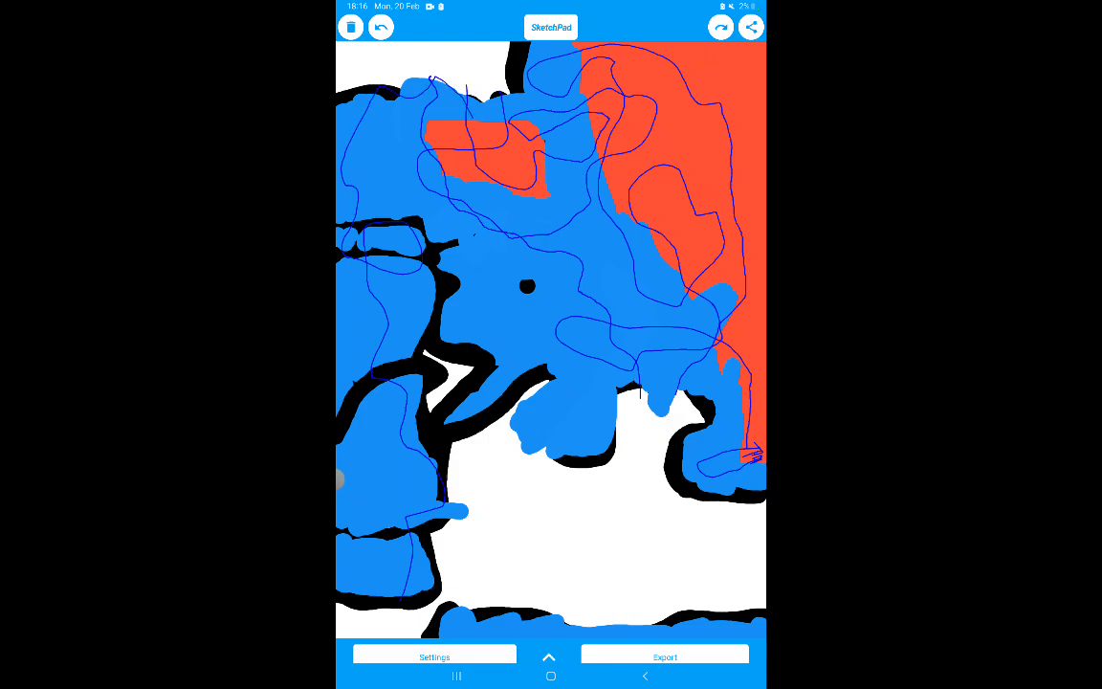
left_click_drag(342, 607, 411, 450)
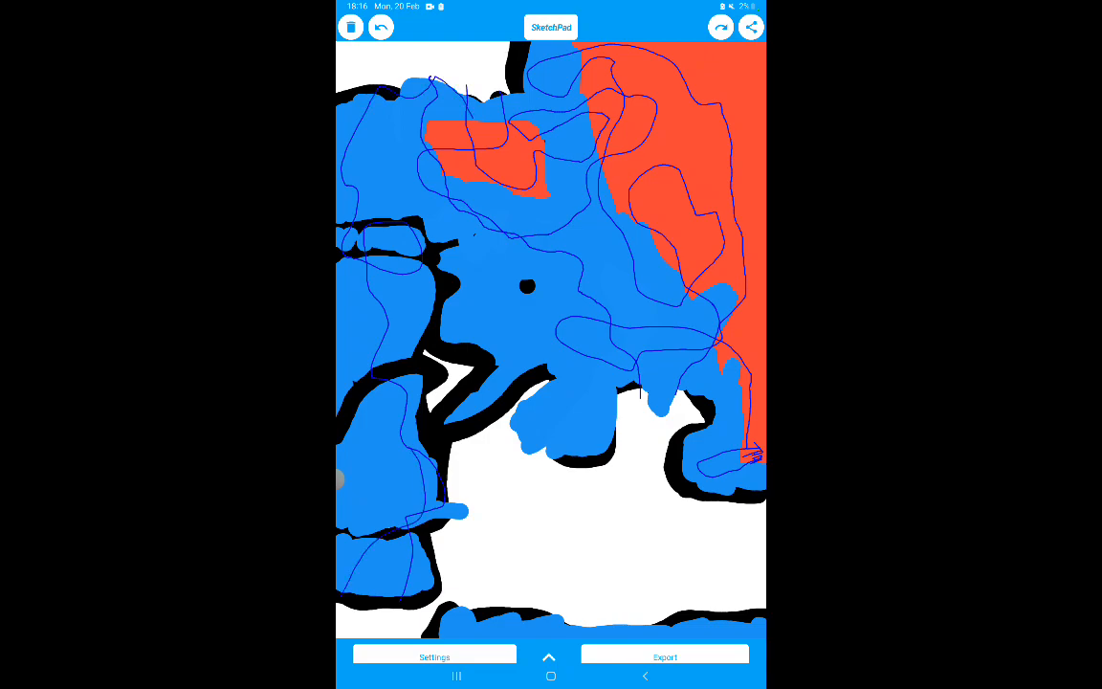